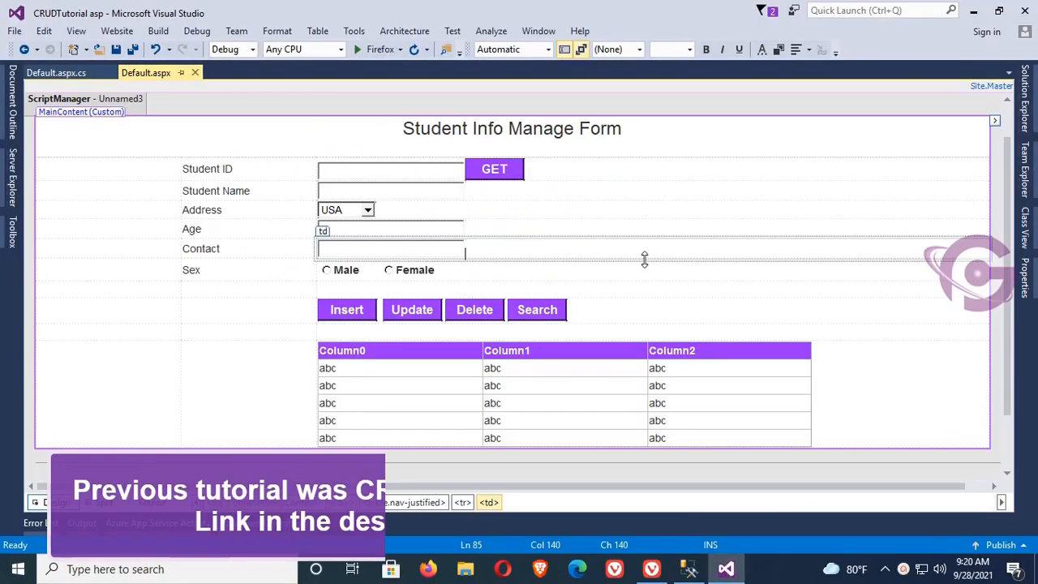
# Step: Dismiss the 'Successfully Inserted' alert and check the new row 105 Deny in the grid
pyautogui.rightClick(641, 252)
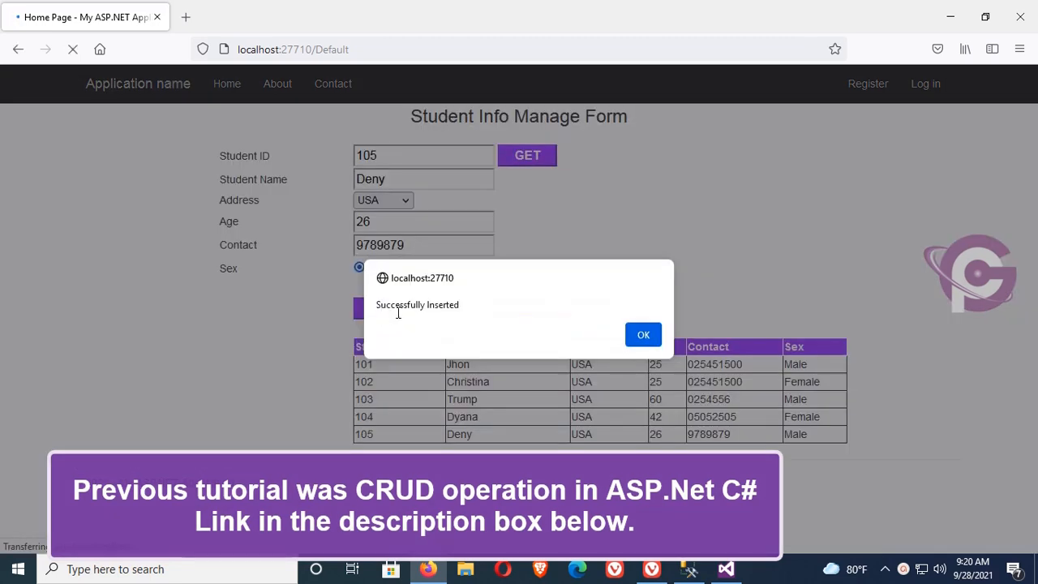
pyautogui.click(643, 334)
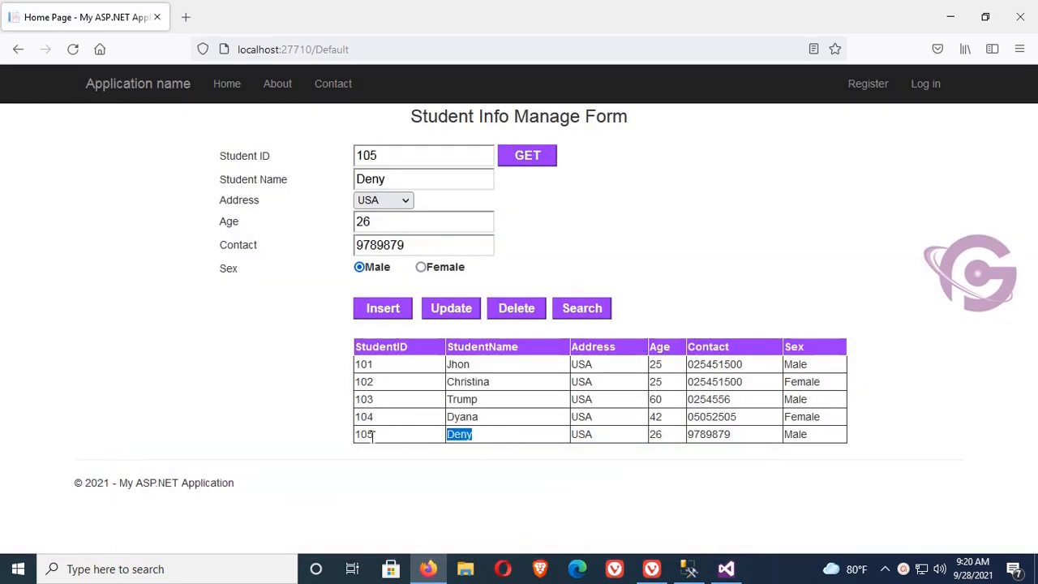
pyautogui.click(724, 568)
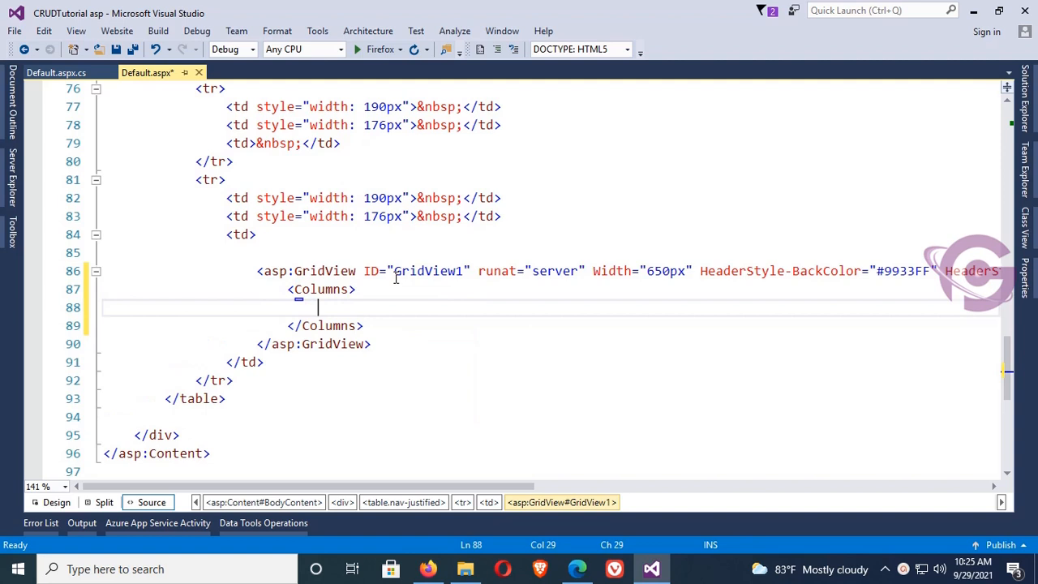
# Step: Add an <asp:TemplateField> with ItemTemplate to GridView1 and a LinkButton with text Delete
pyautogui.write('<asp:TemplateField>')
pyautogui.write('<ItemTemplate>')
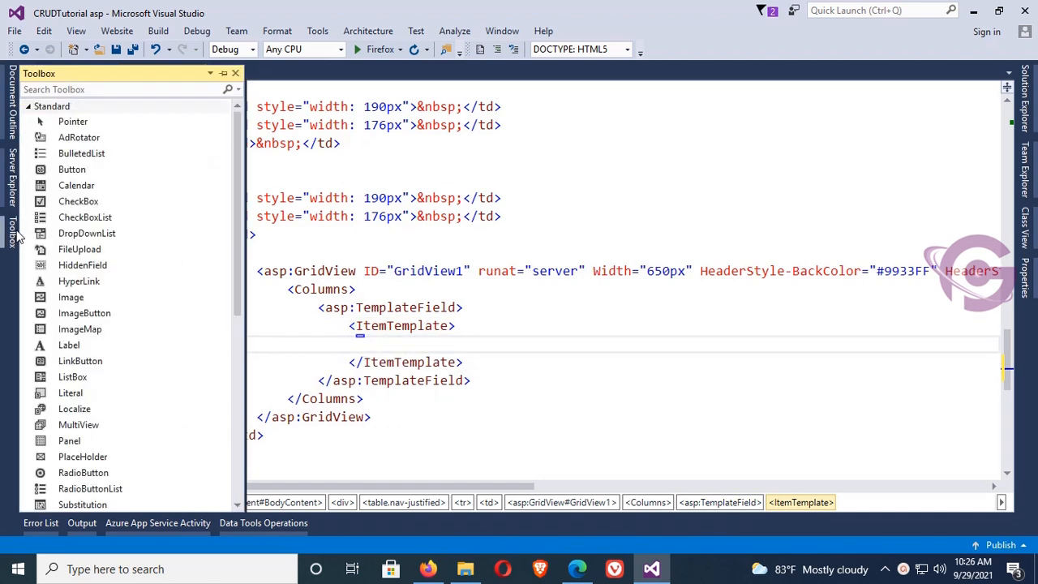
pyautogui.write('link')
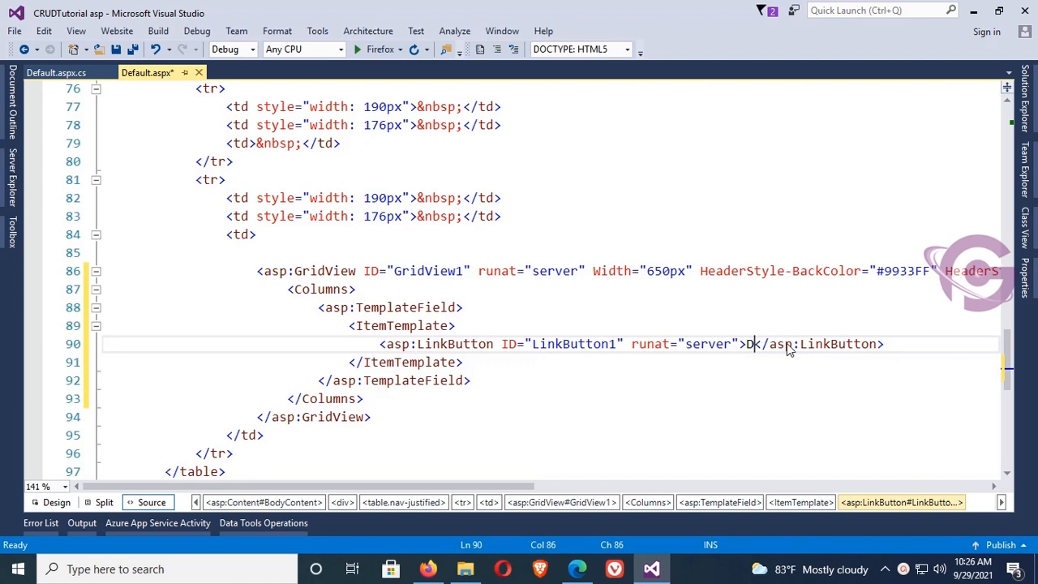
pyautogui.write('elete')
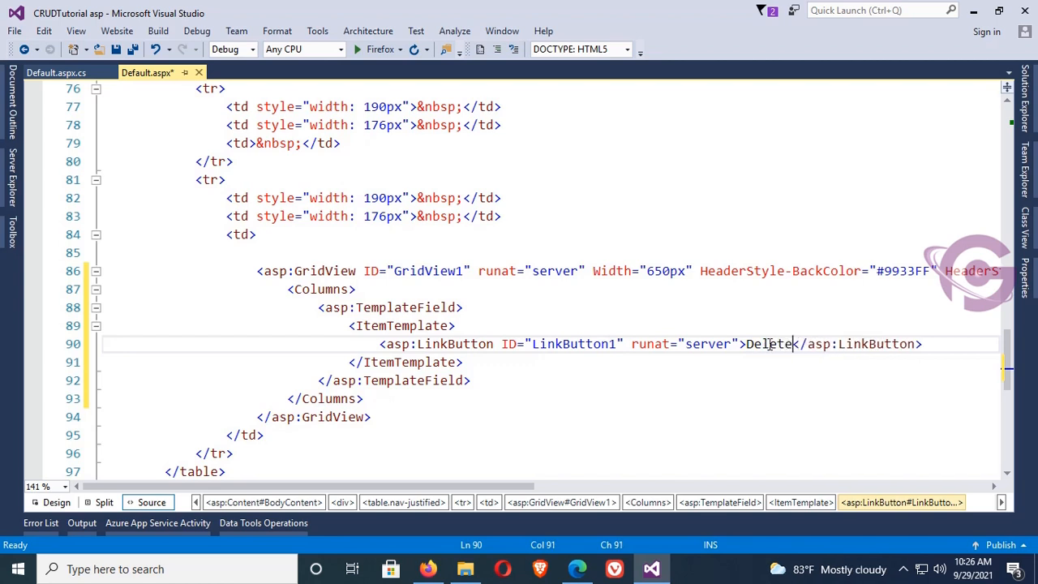
# Step: Rename the LinkButton ID to Linkbtndelete and place it just above the GridView
pyautogui.doubleClick(574, 344)
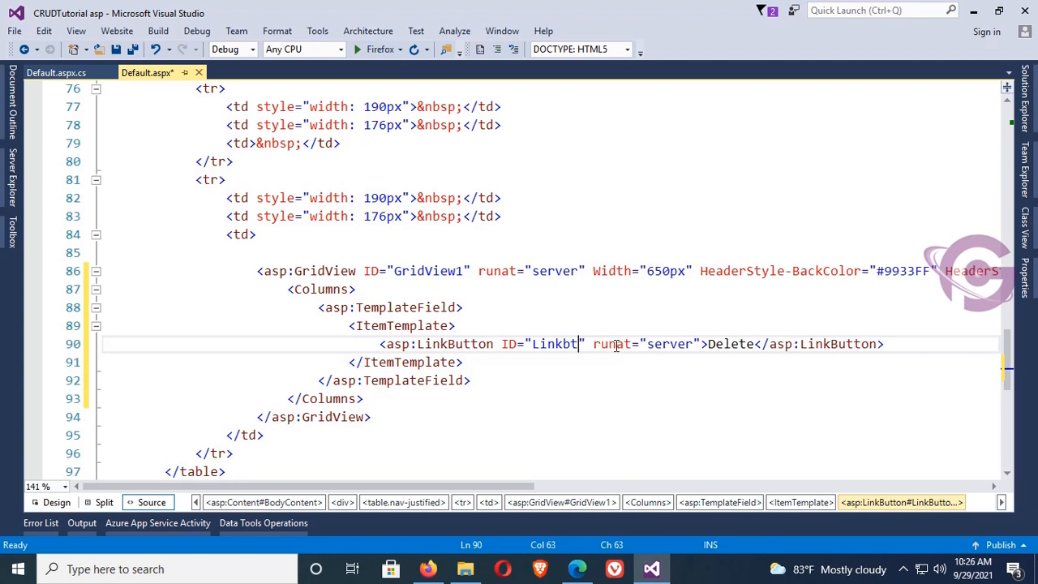
pyautogui.write('ndelete')
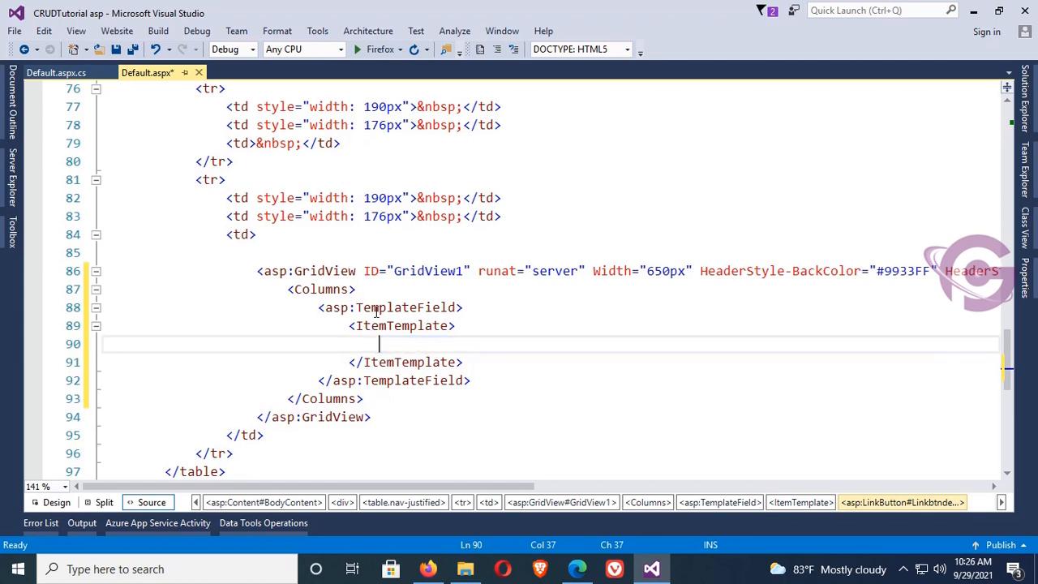
pyautogui.write('<asp:LinkButton ID="Linkbtndelete" runat="server">Delete</asp:LinkButton>')
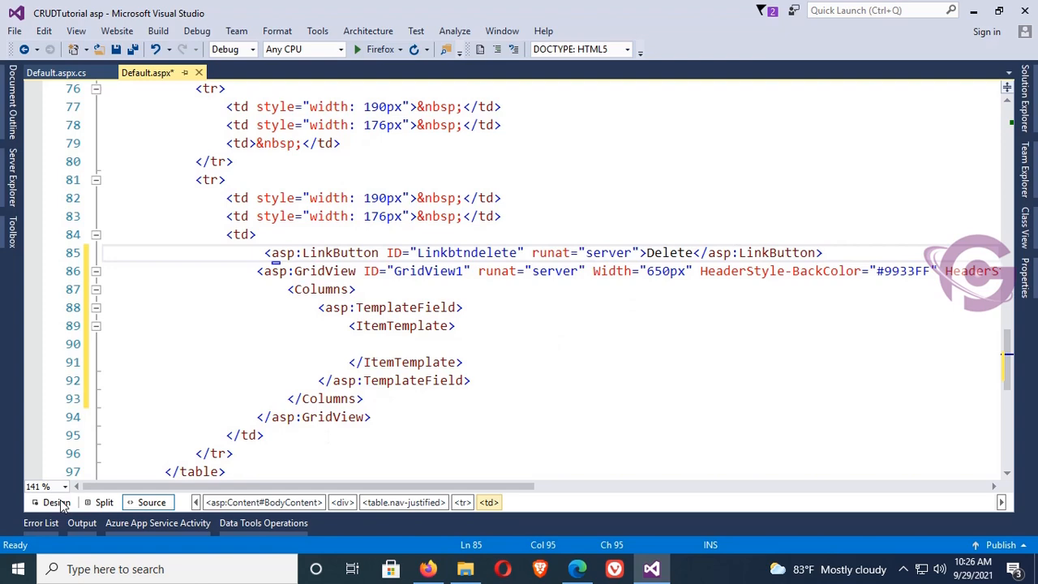
# Step: Generate the Linkbtndelete_Click handler for the Delete link from Design view
pyautogui.click(55, 503)
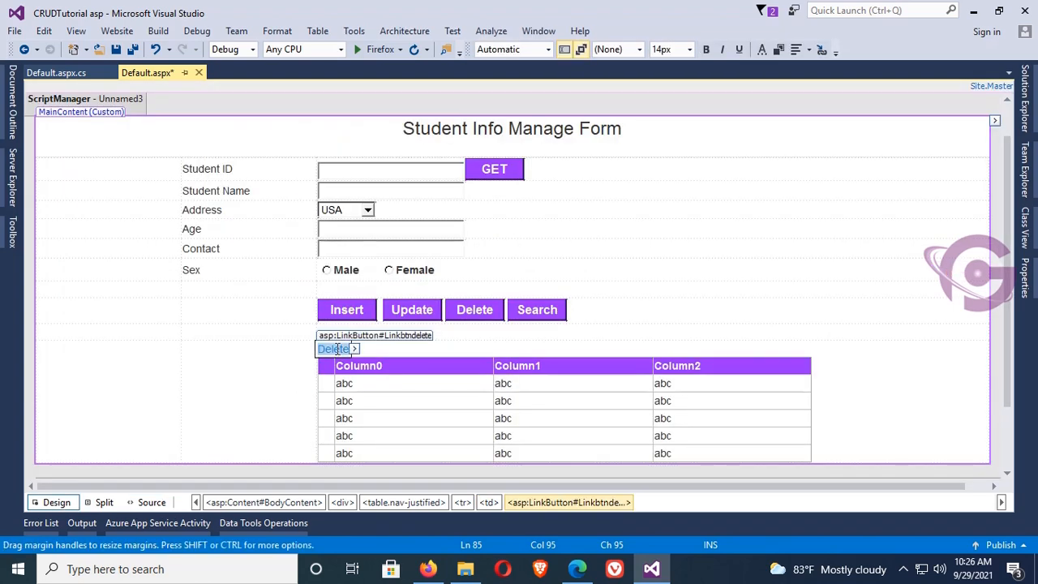
pyautogui.doubleClick(335, 347)
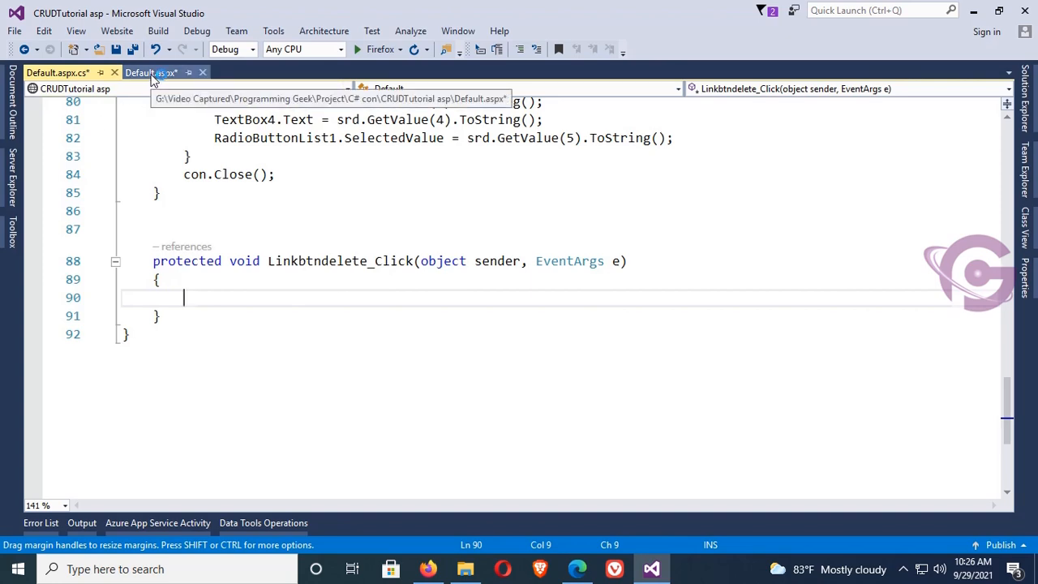
pyautogui.click(150, 71)
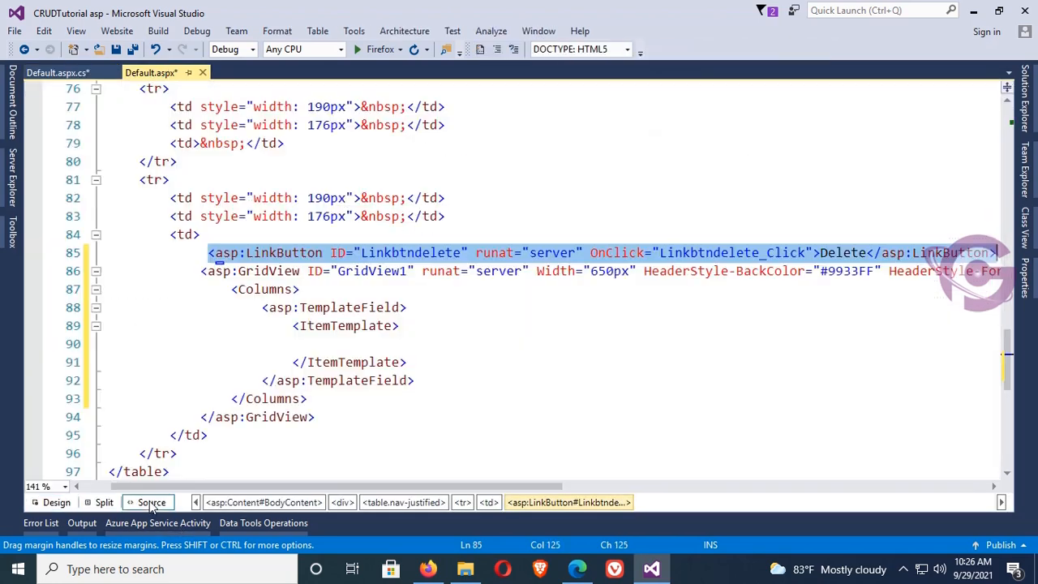
# Step: Move the Delete LinkButton markup into the GridView's ItemTemplate
pyautogui.rightClick(406, 253)
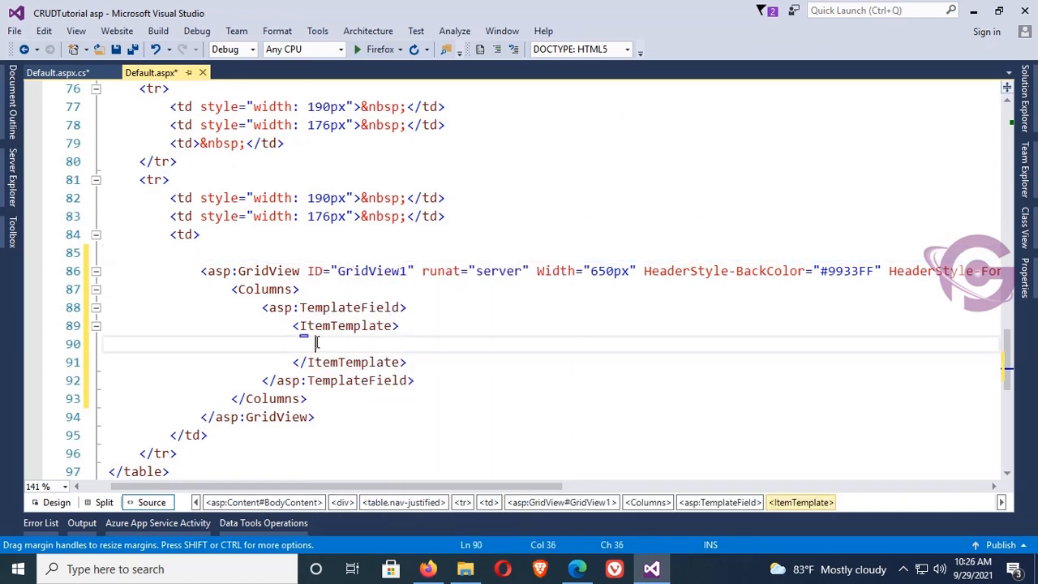
pyautogui.rightClick(316, 344)
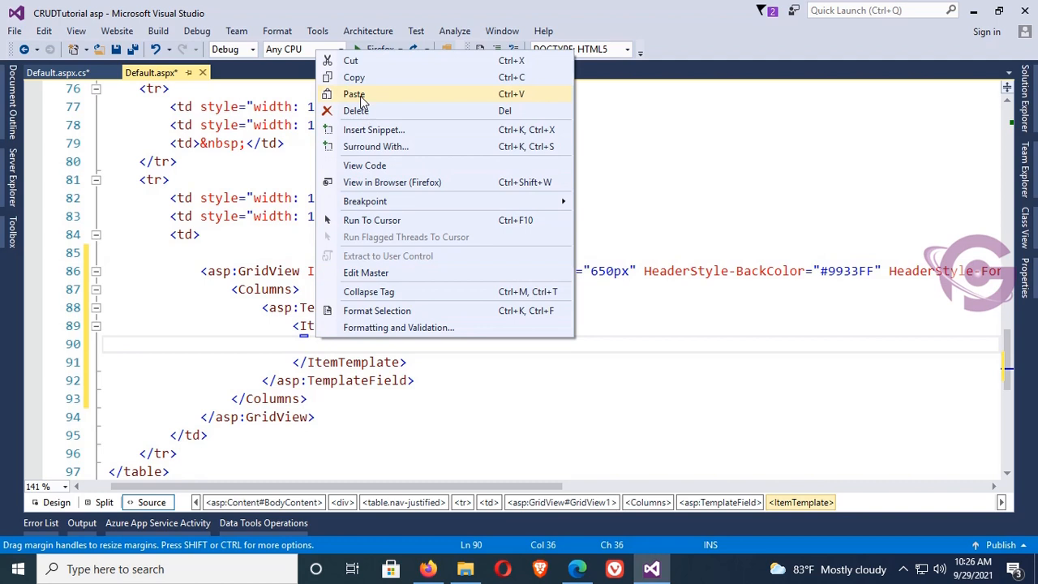
pyautogui.click(354, 94)
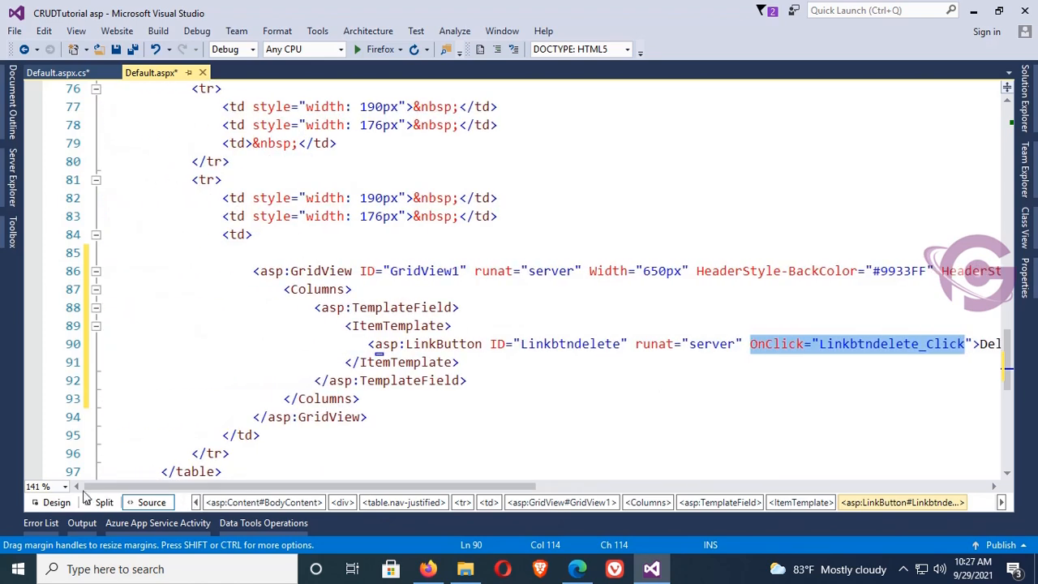
pyautogui.click(50, 503)
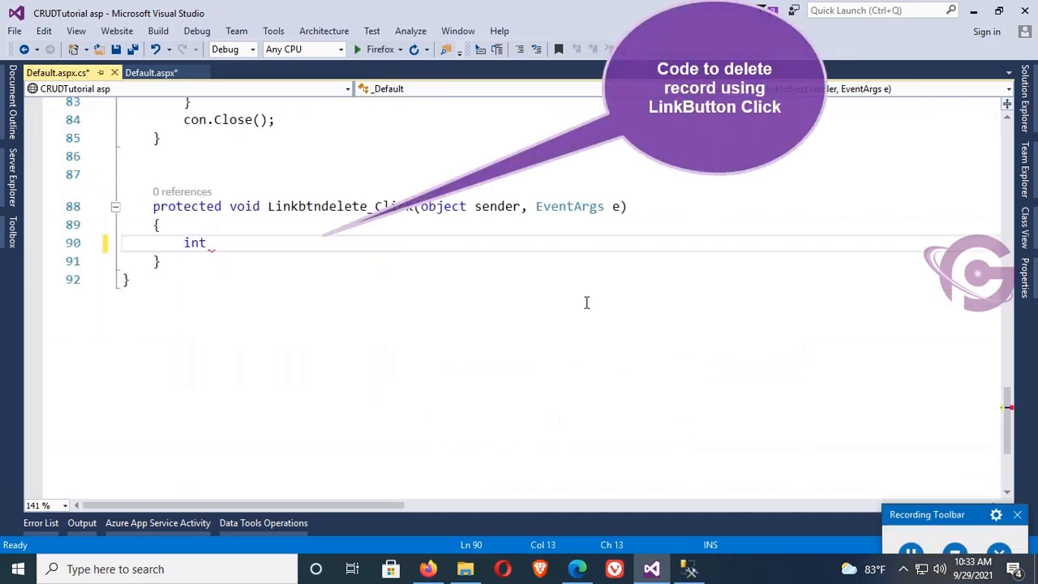
# Step: Compute rowindex = ((GridViewRow)(sender as Control).NamingContainer).RowIndex in the handler
pyautogui.write('rowinde')
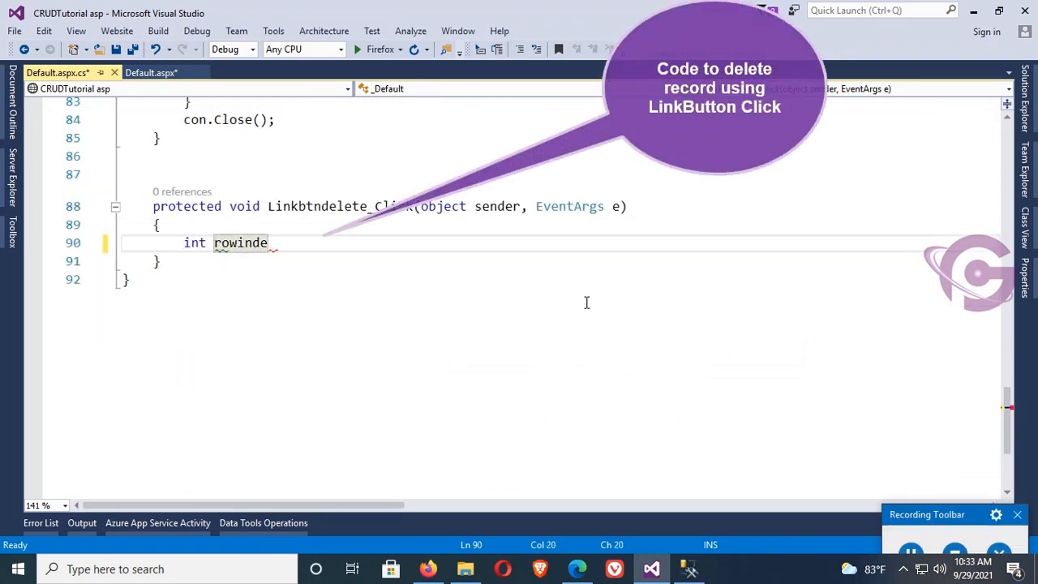
pyautogui.write('x=()')
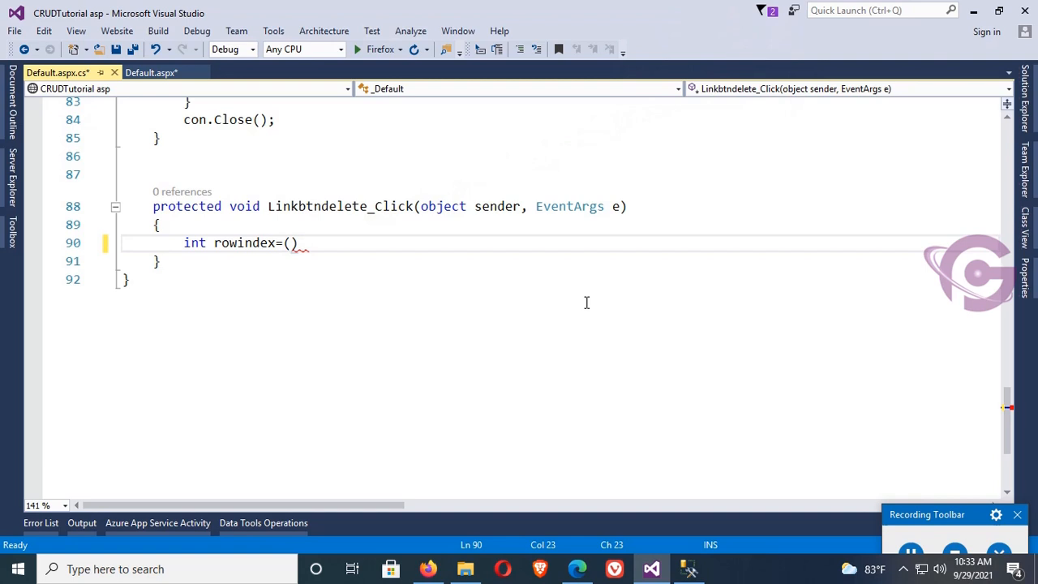
pyautogui.write('GridViewr')
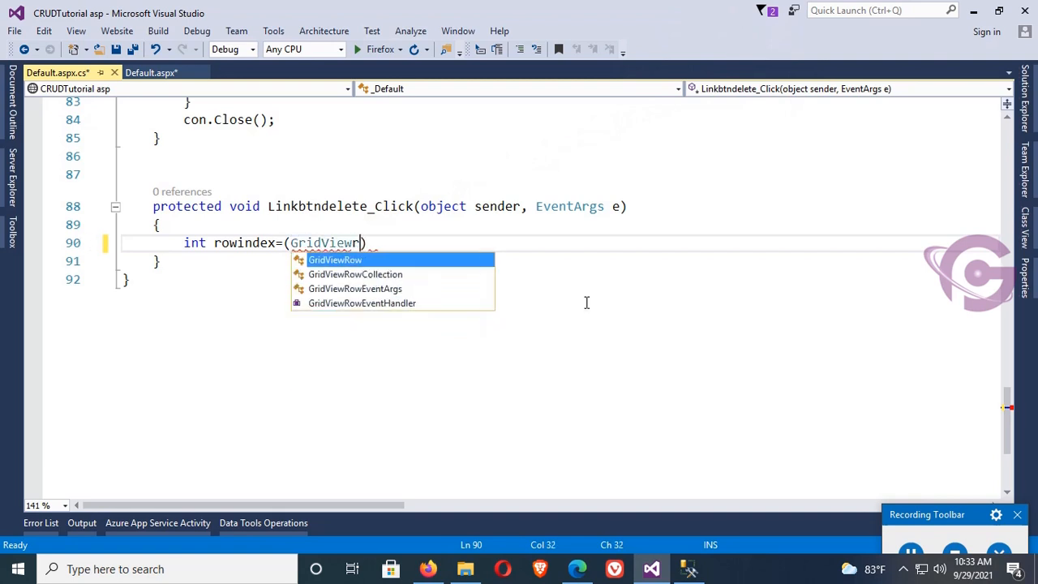
pyautogui.write('(sender as Control')
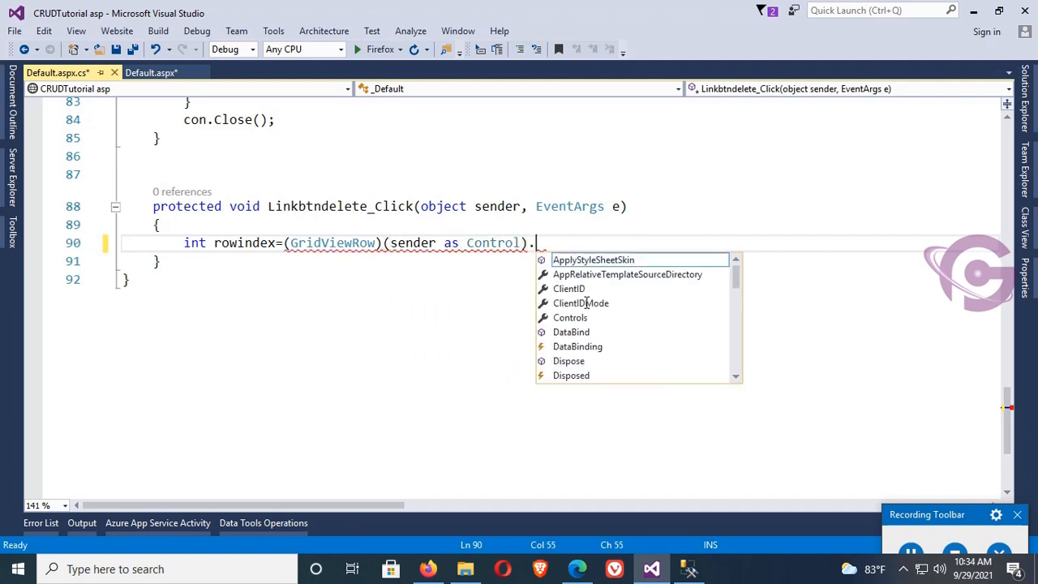
pyautogui.write('NamingContainer).')
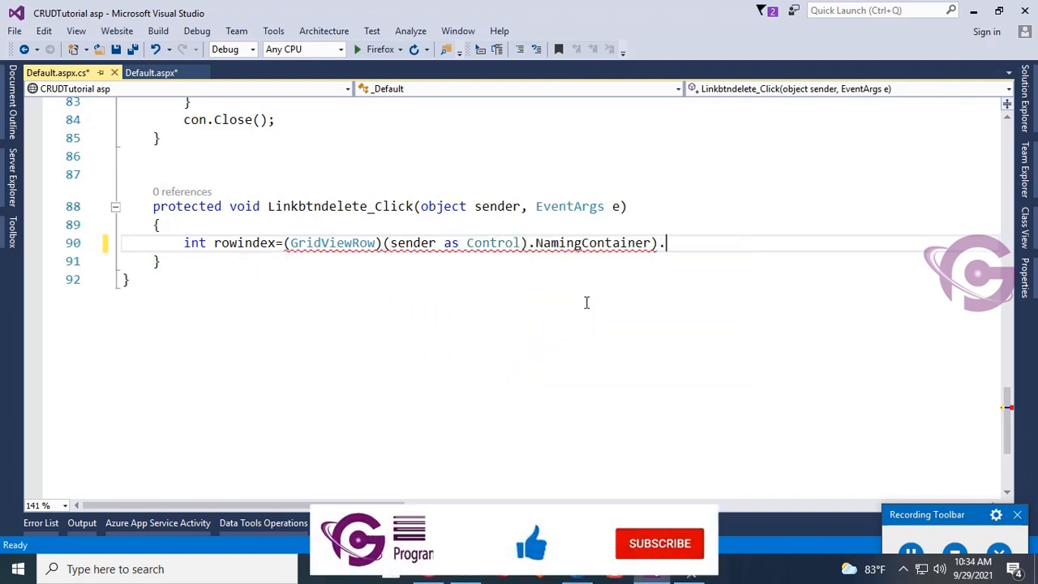
pyautogui.write('(')
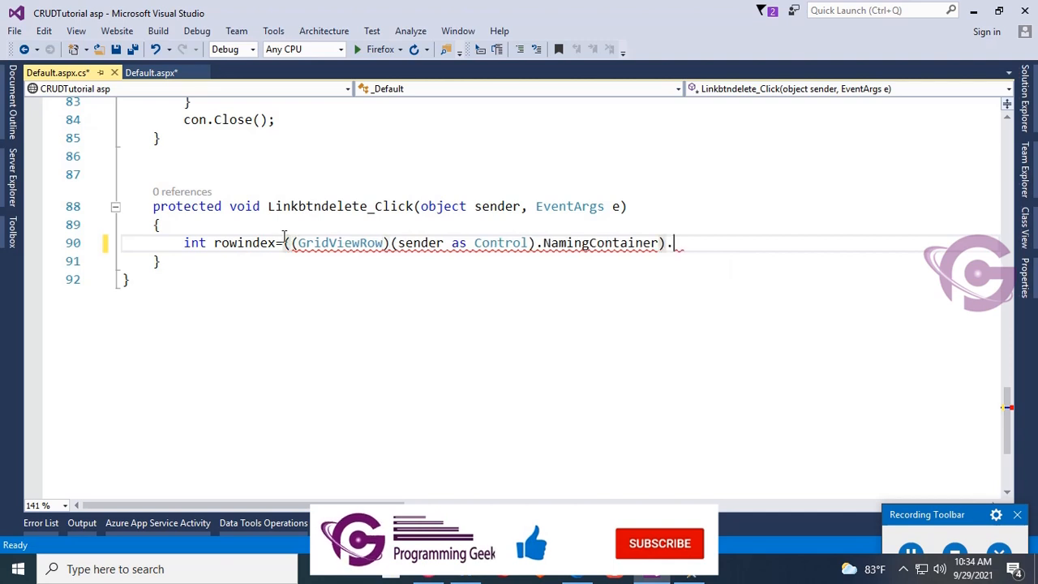
pyautogui.write('RowIndex;')
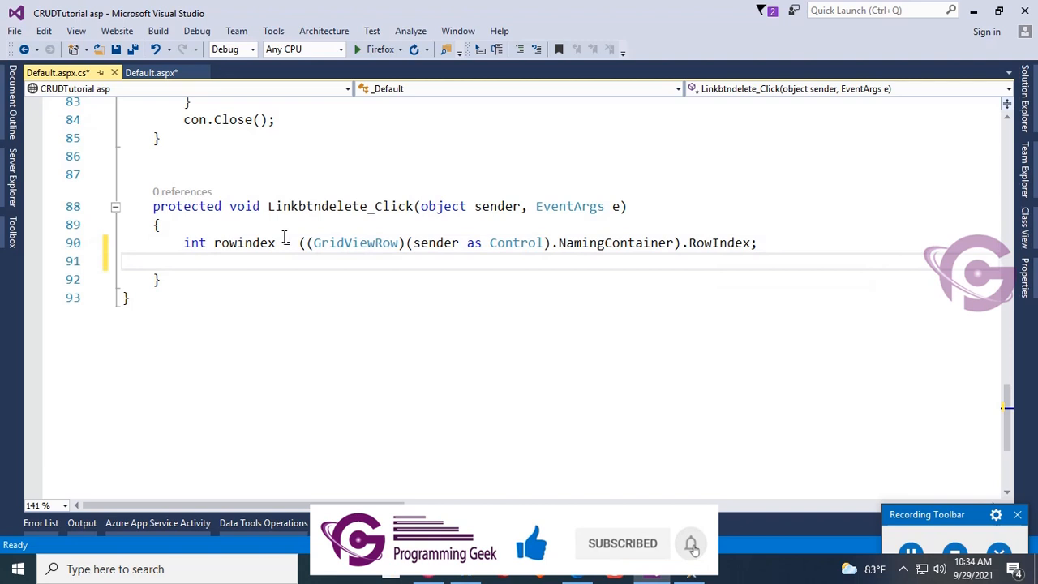
# Step: Read studentid = Convert.ToInt32(GridView1.Rows[rowindex].Cells[1].Text) and start a SqlCommand
pyautogui.write('int s')
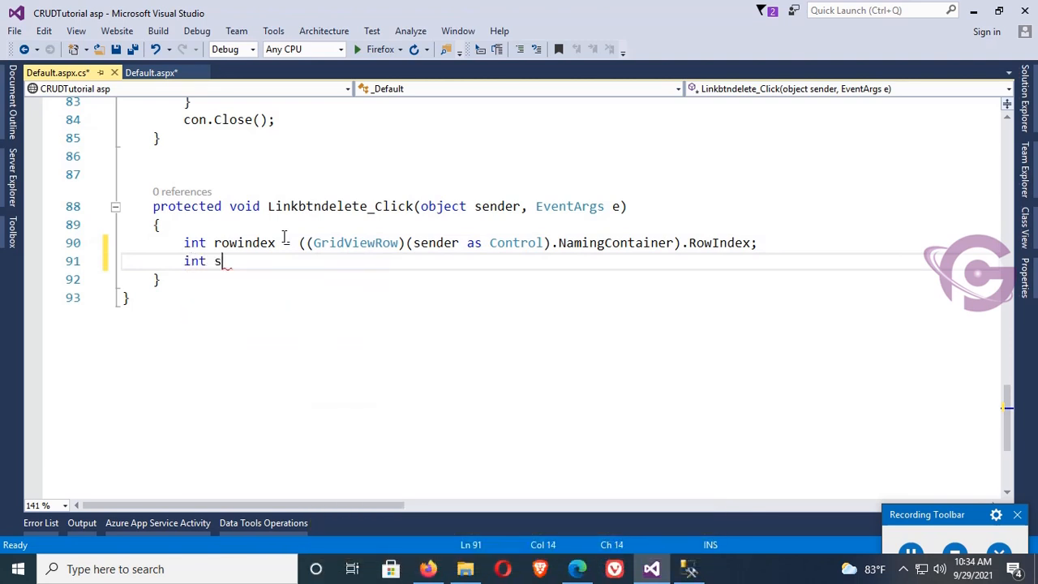
pyautogui.write('tudentid=')
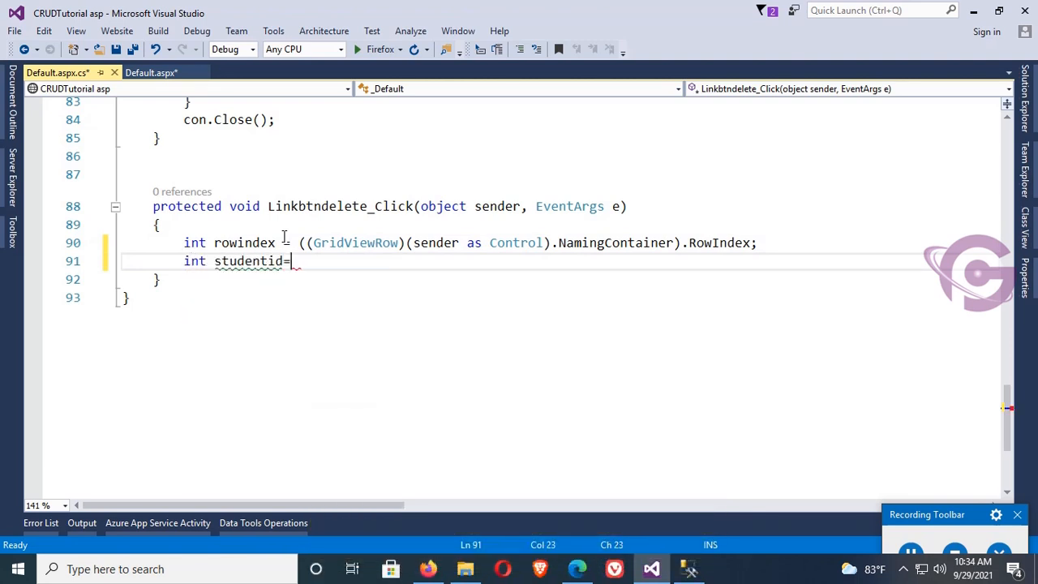
pyautogui.write('Gridv')
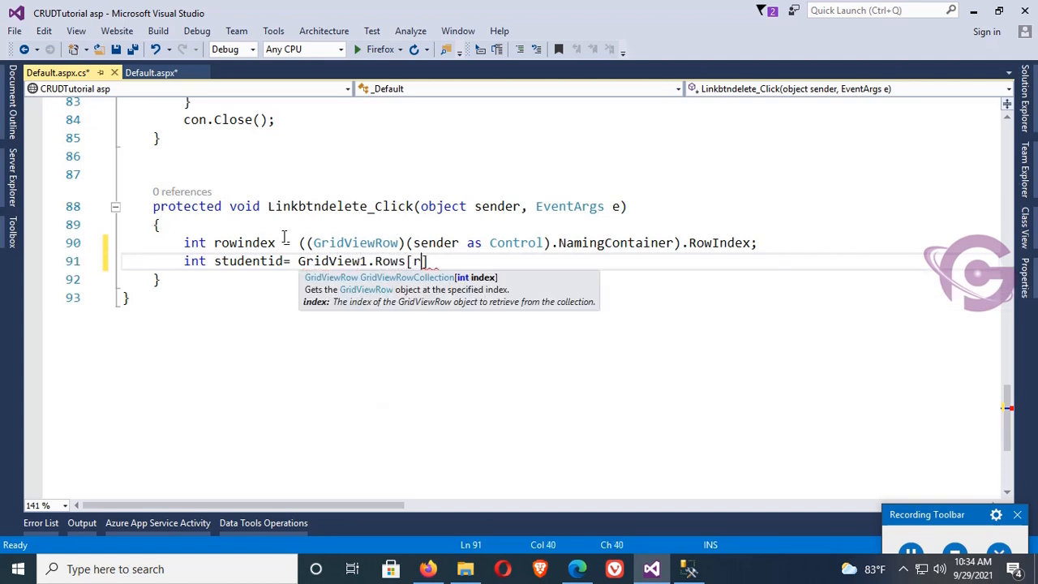
pyautogui.write('owindex].cells[1]')
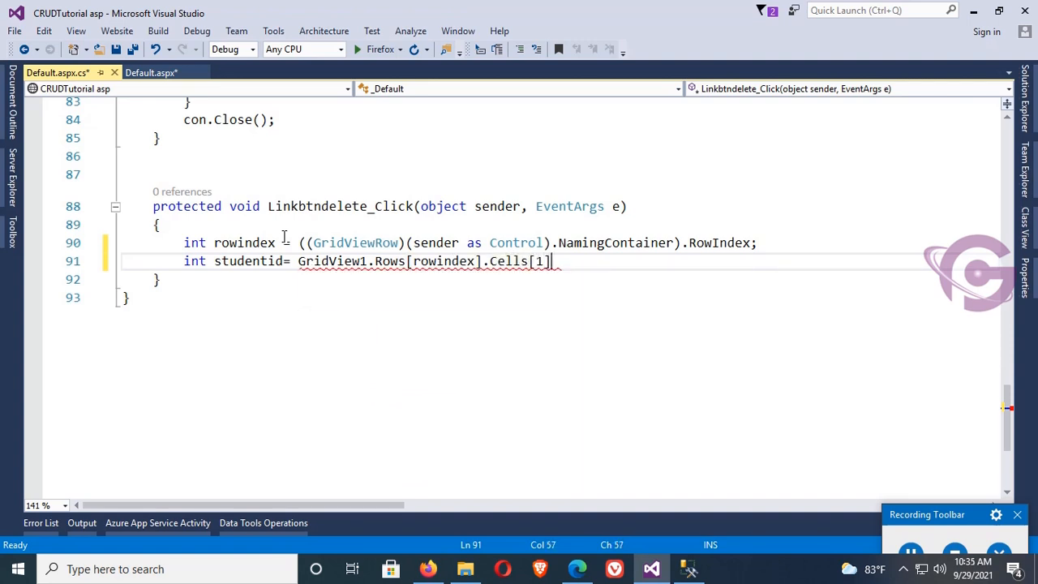
pyautogui.write('.Text);')
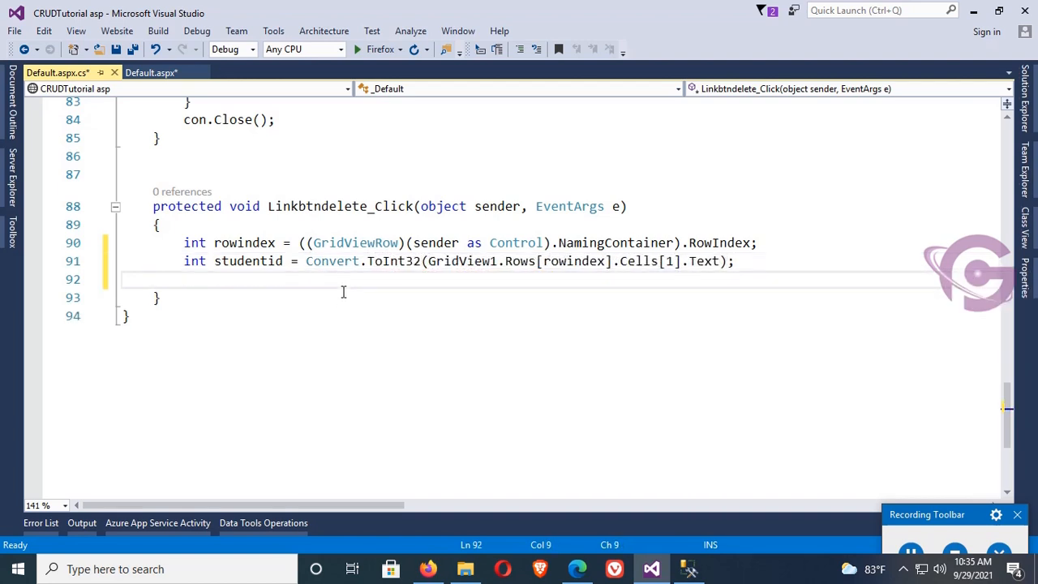
pyautogui.write('Sqlc')
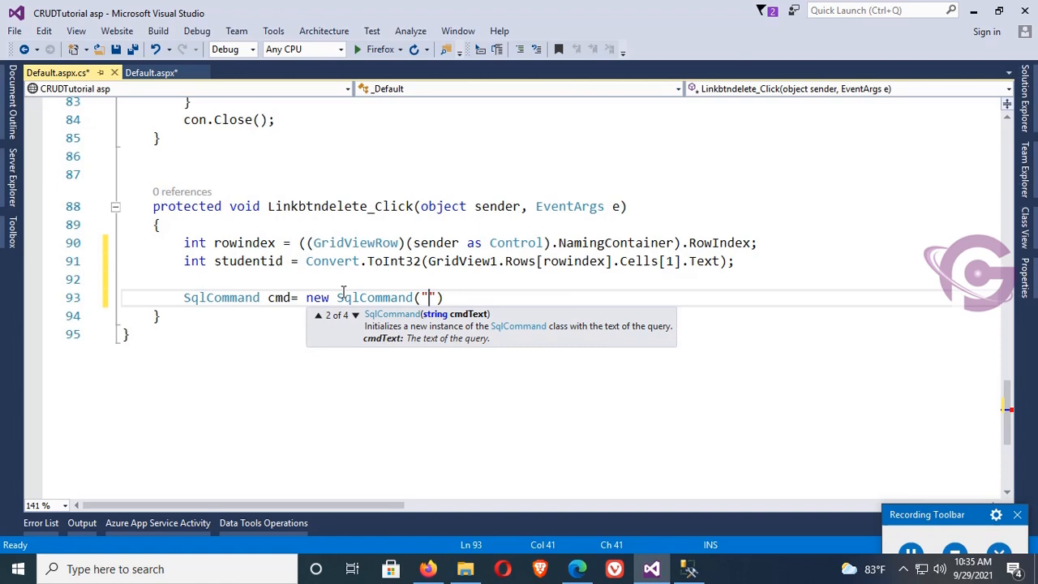
pyautogui.write('Delete')
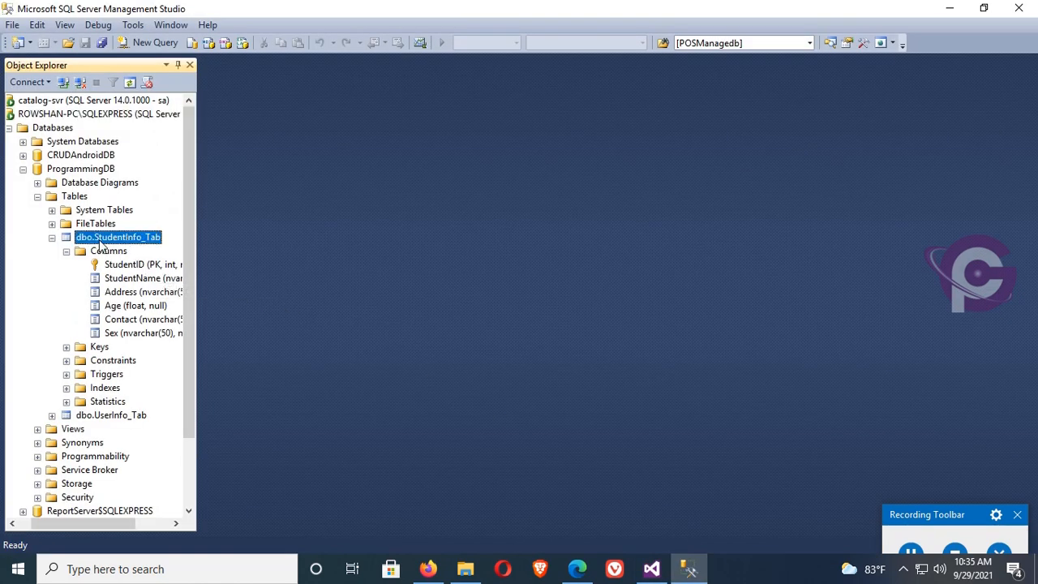
pyautogui.click(81, 169)
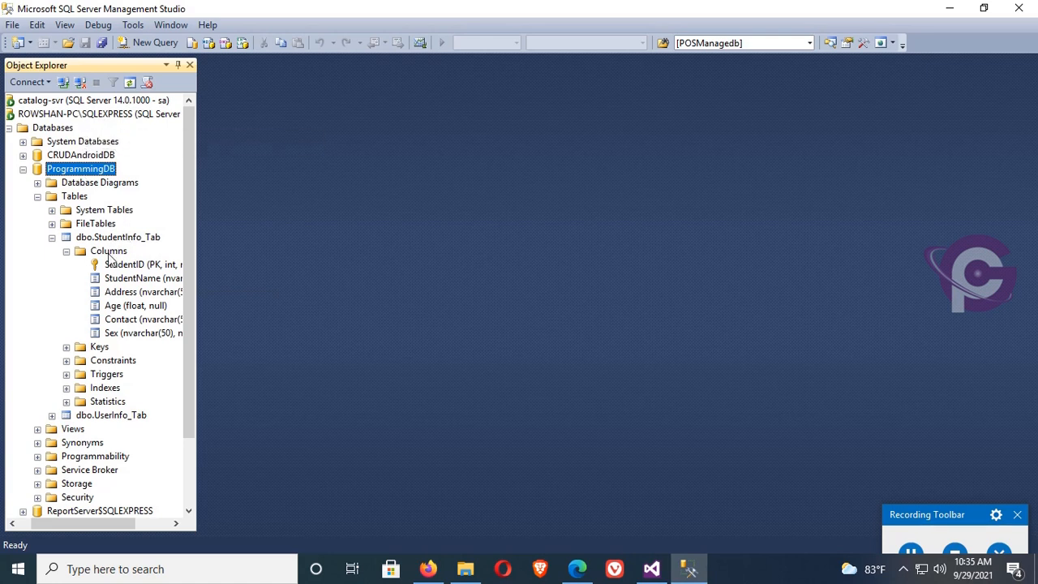
pyautogui.click(118, 237)
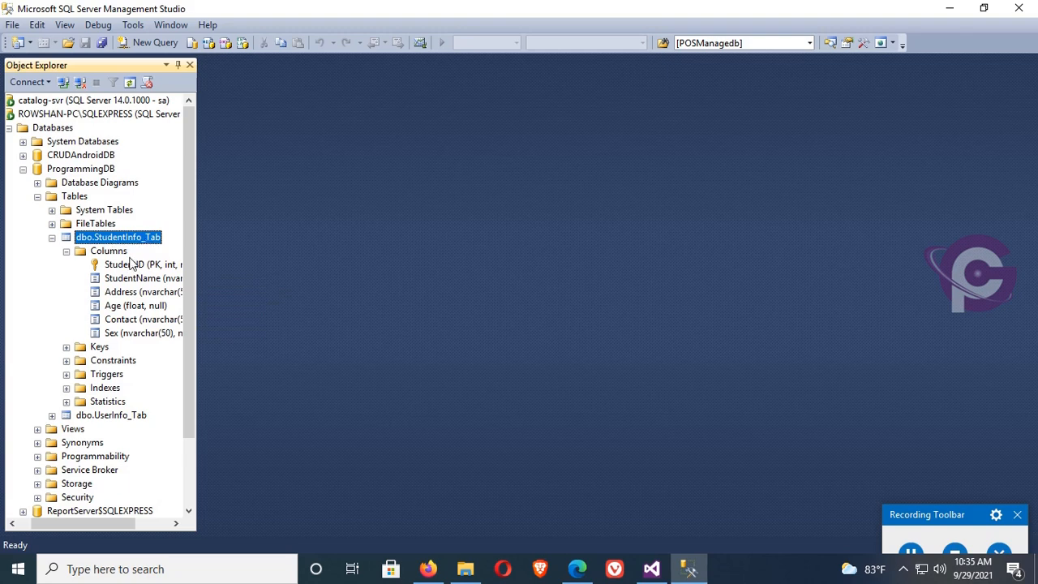
pyautogui.click(143, 264)
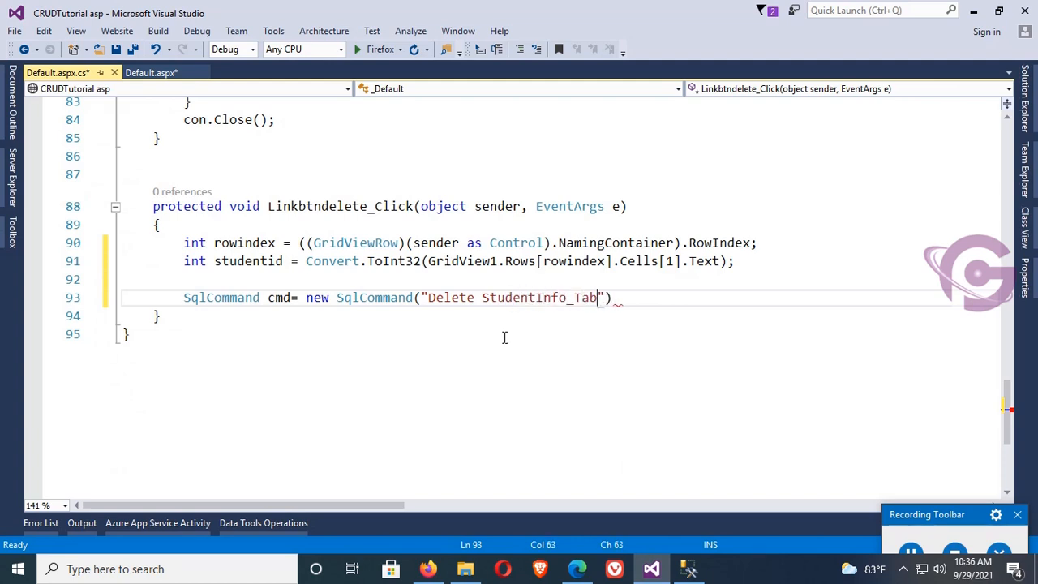
# Step: Finish the command "Delete StudentInfo_Tab where StudentID='" + studentid + "'" on con
pyautogui.write('where S')
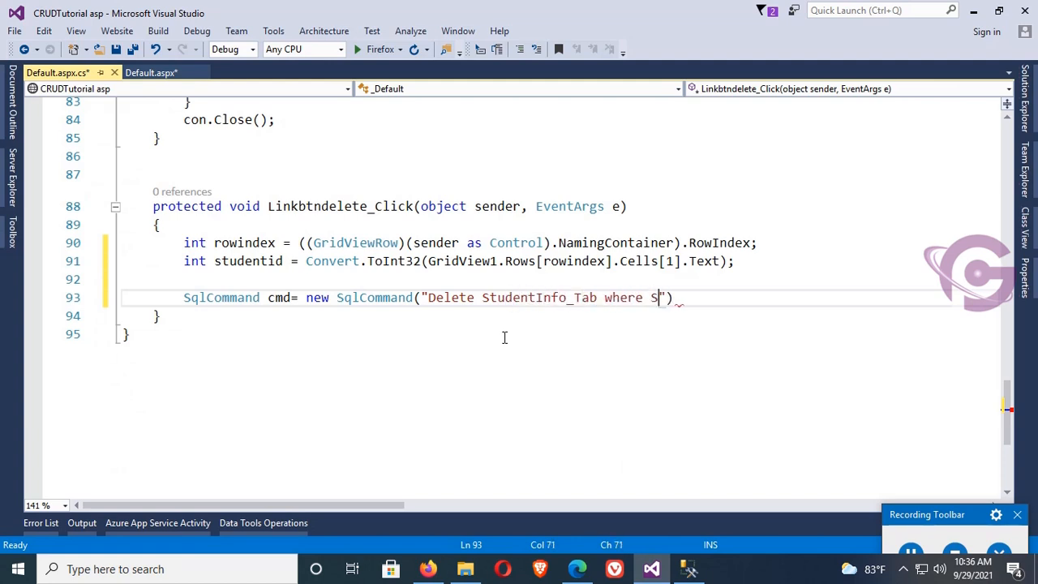
pyautogui.write('tudent')
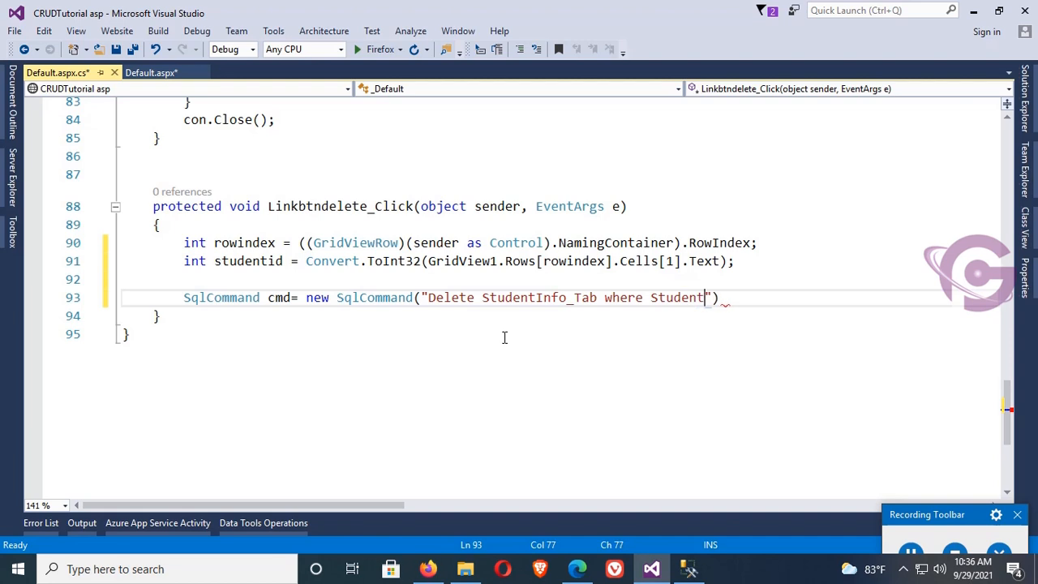
pyautogui.write('ID=')
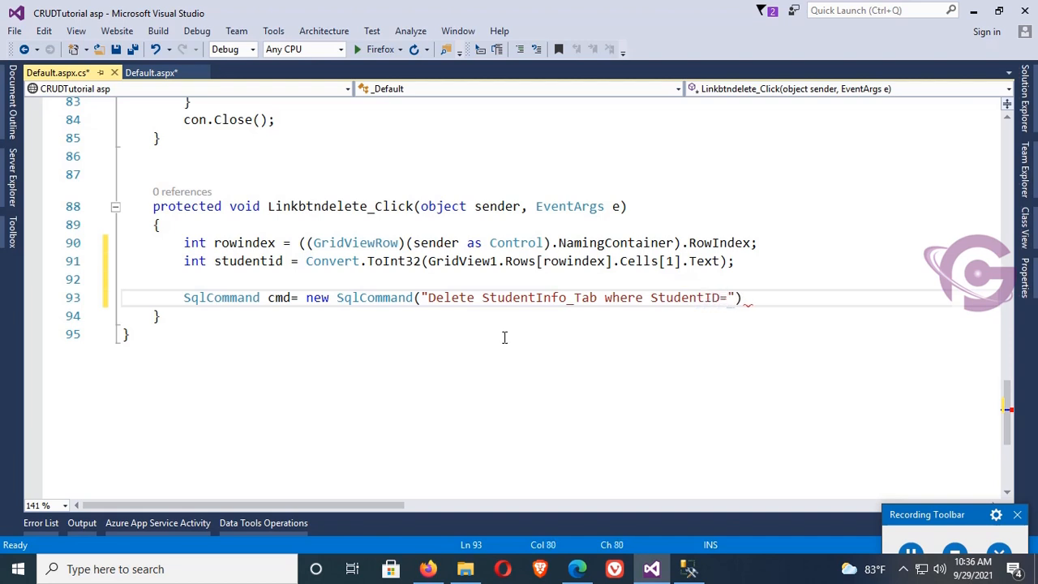
pyautogui.write('\'"++')
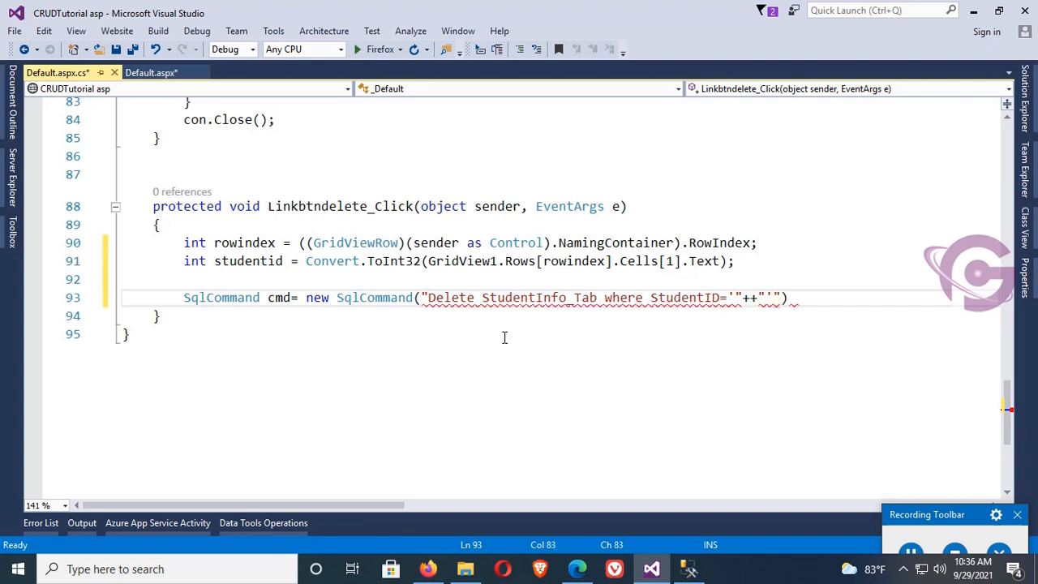
pyautogui.write('sti')
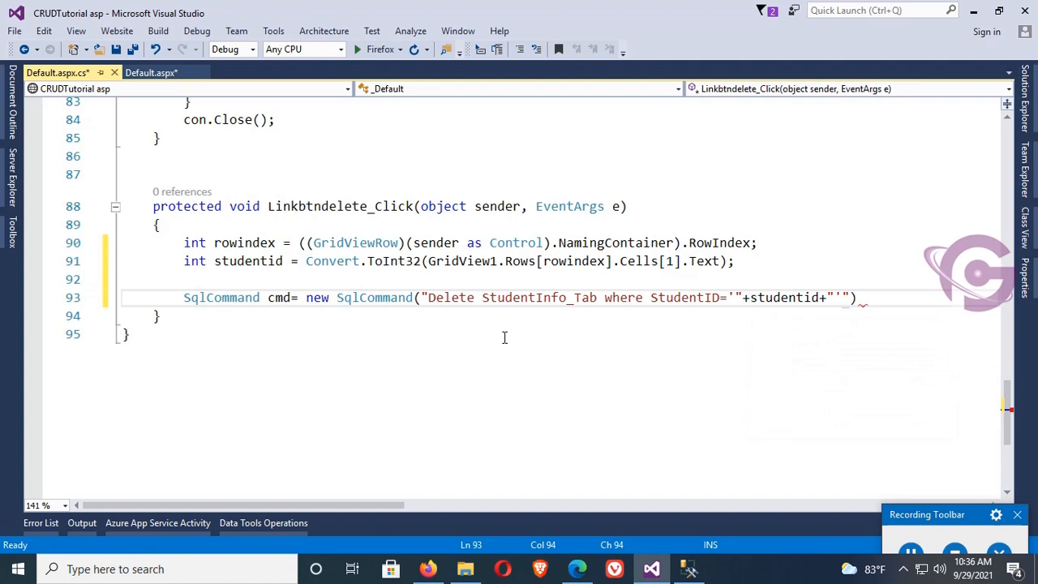
pyautogui.write(',')
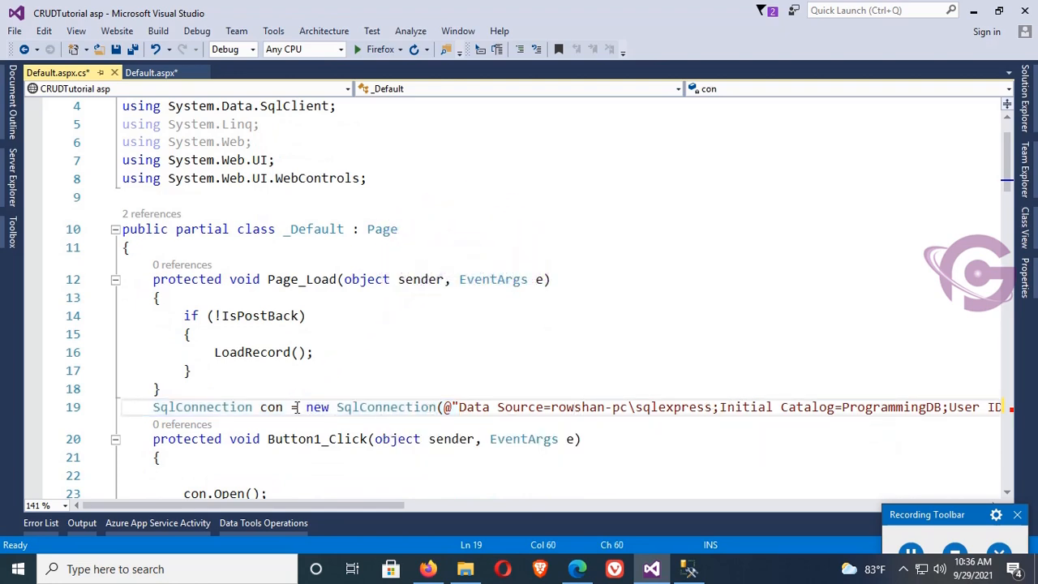
pyautogui.scroll(-3)
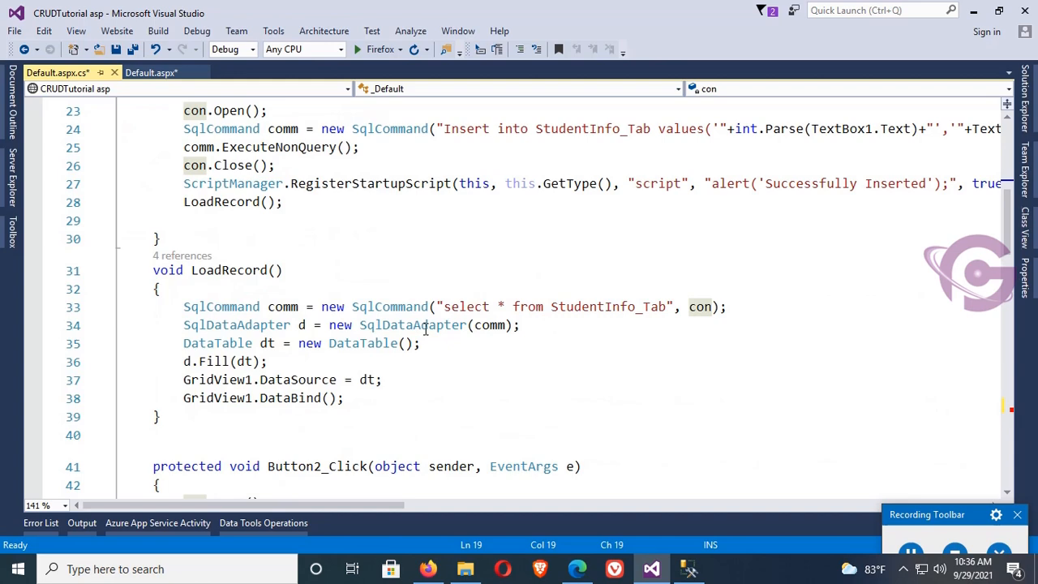
pyautogui.scroll(-3)
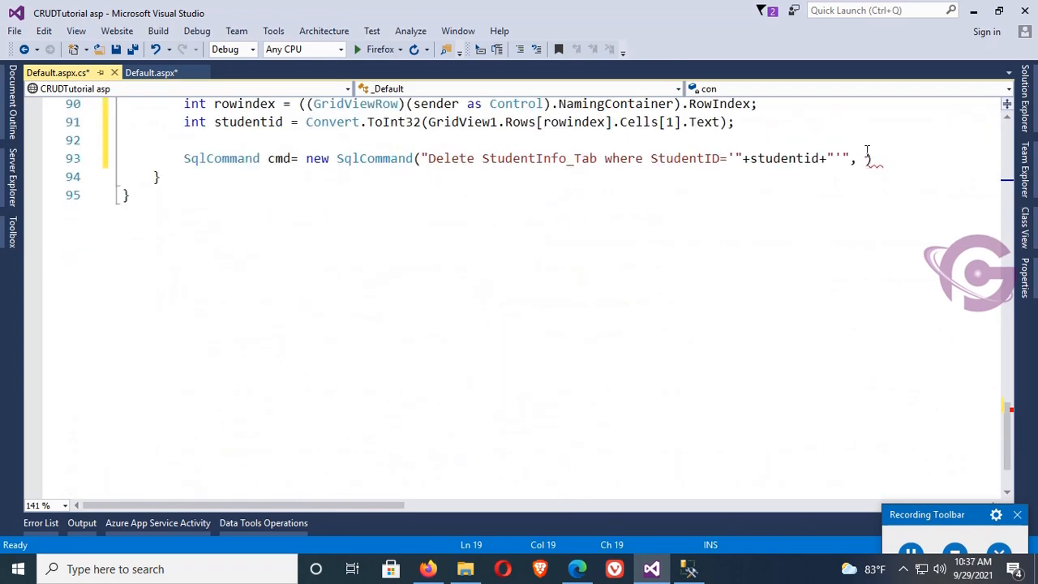
pyautogui.write('con)')
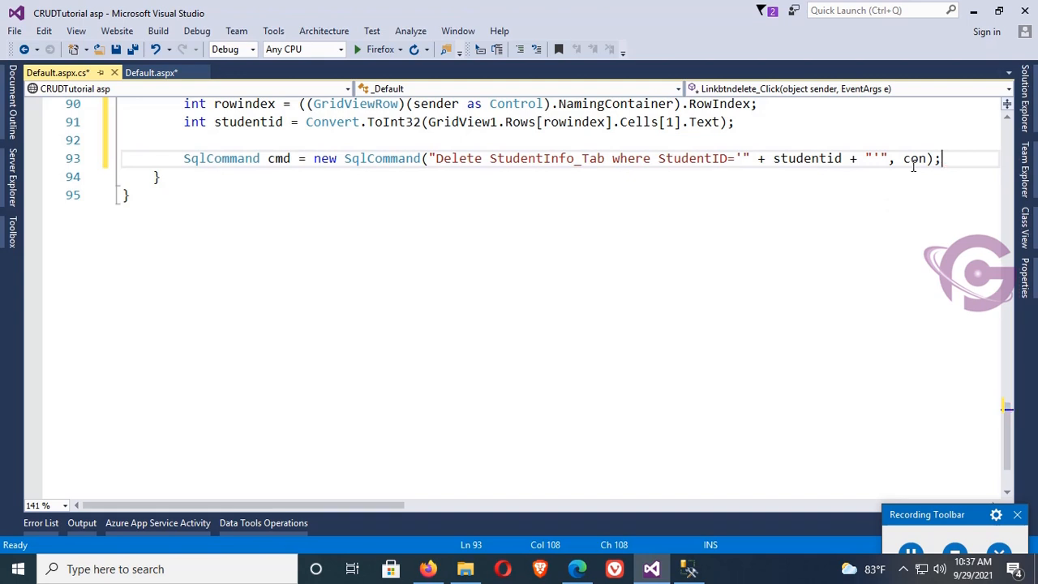
# Step: Add cmd.ExecuteNonQuery(); after the delete command
pyautogui.press('enter')
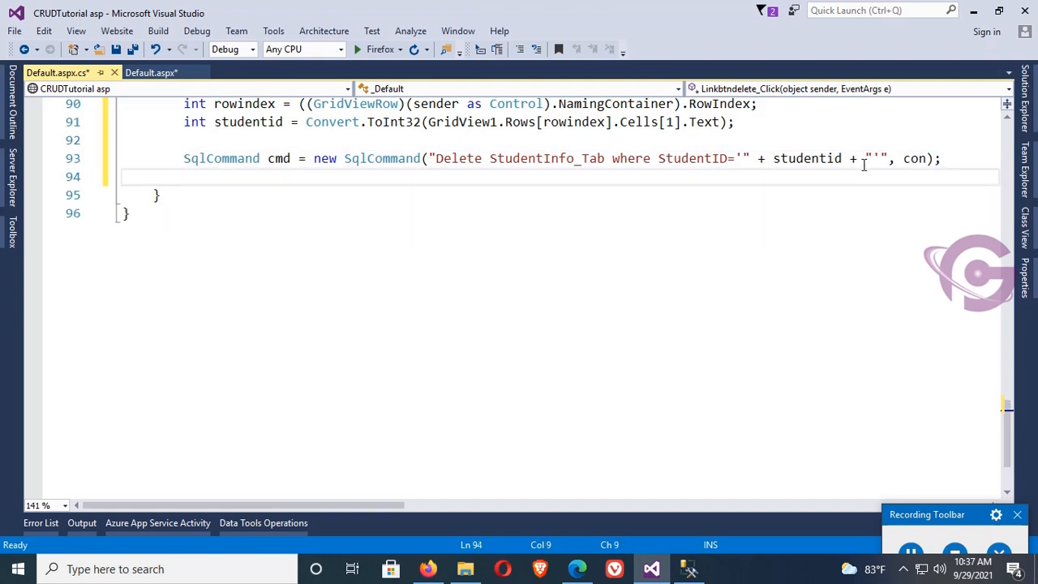
pyautogui.write('cmd')
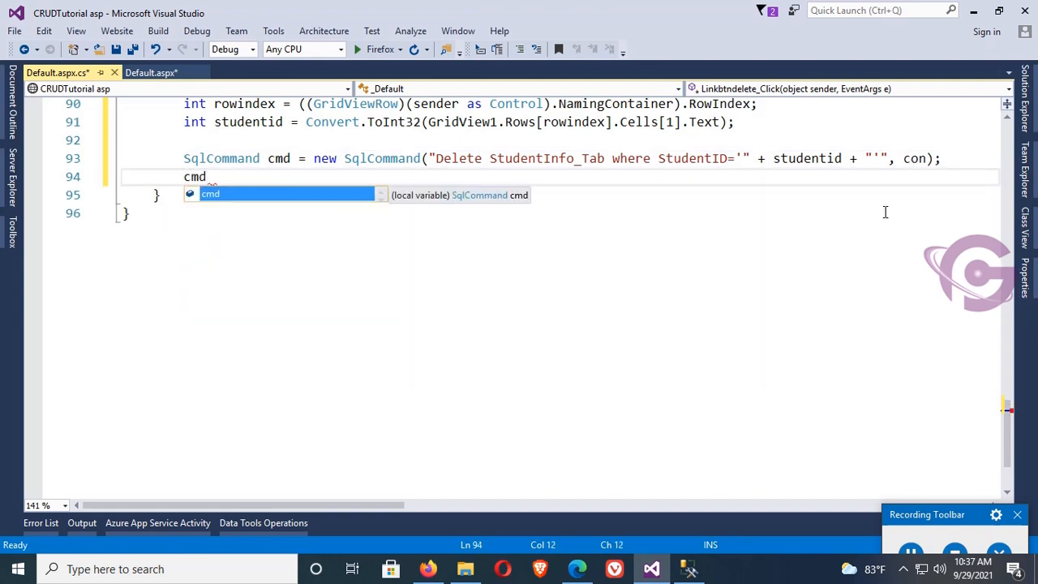
pyautogui.write('.e')
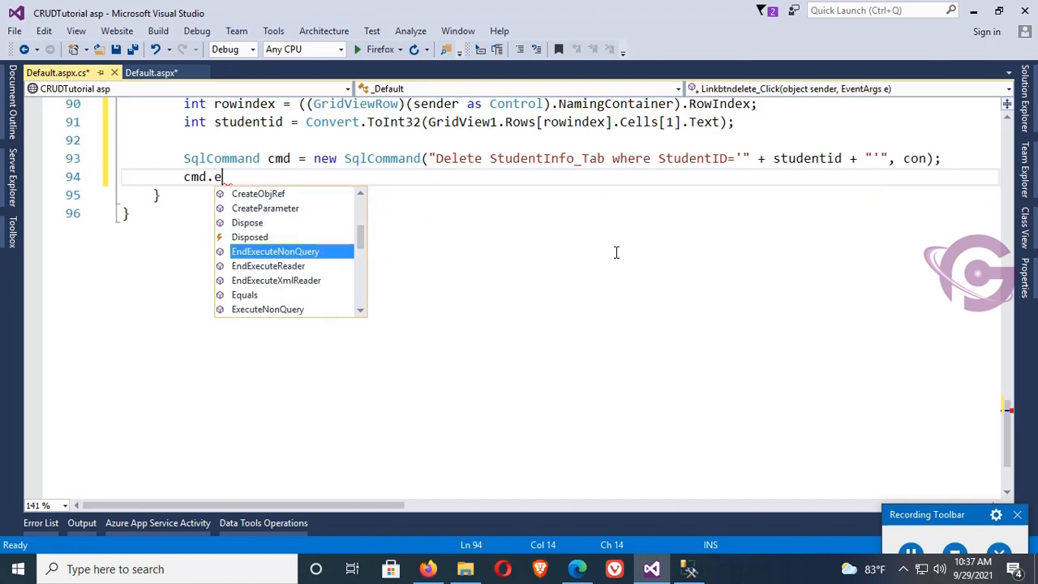
pyautogui.write('xecuteNonQuery();')
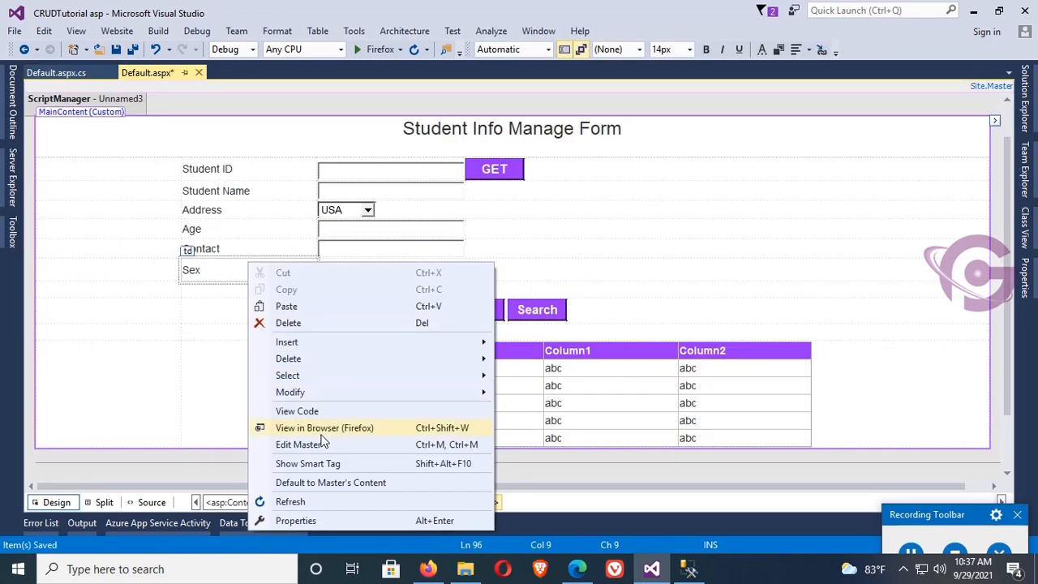
# Step: Run the page in Firefox and hit Delete on student 105, raising a closed-connection error
pyautogui.click(324, 429)
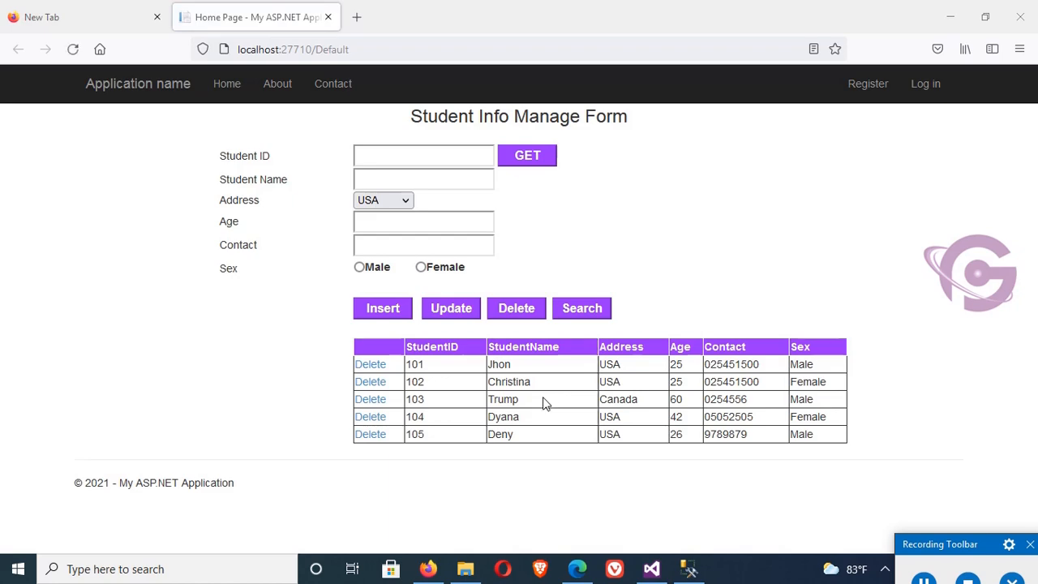
pyautogui.moveTo(370, 435)
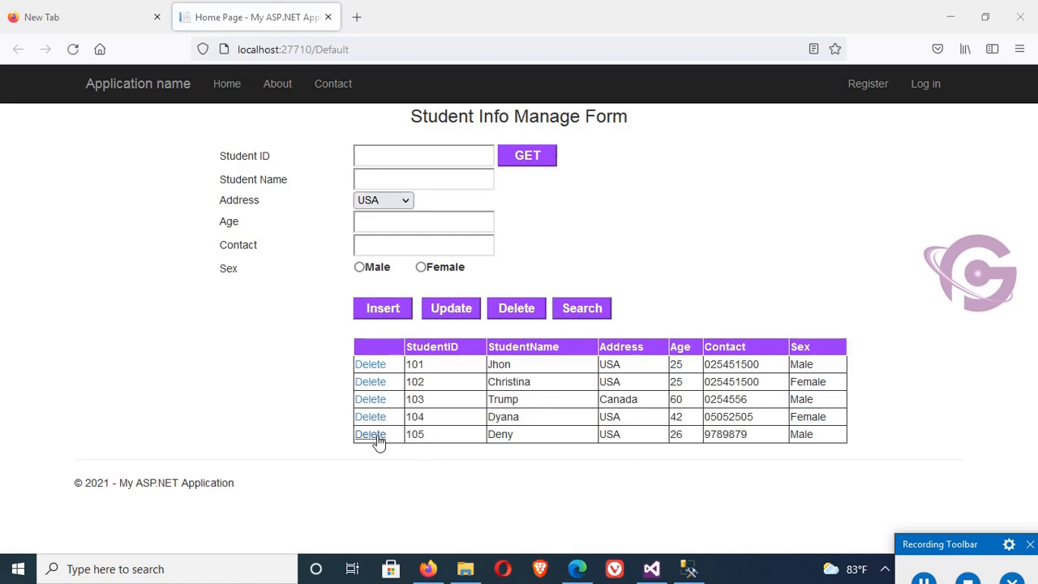
pyautogui.click(370, 435)
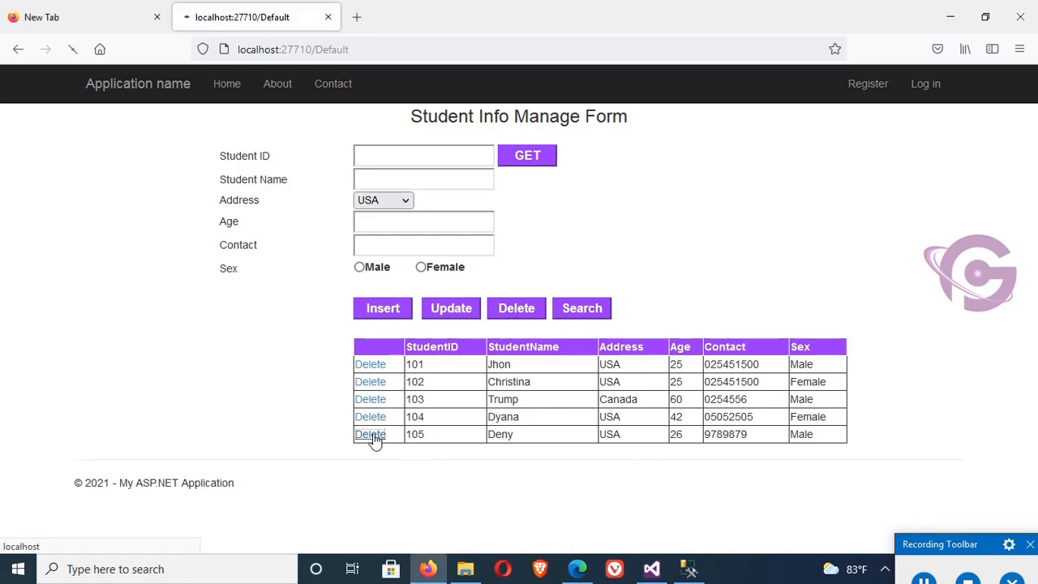
pyautogui.click(369, 435)
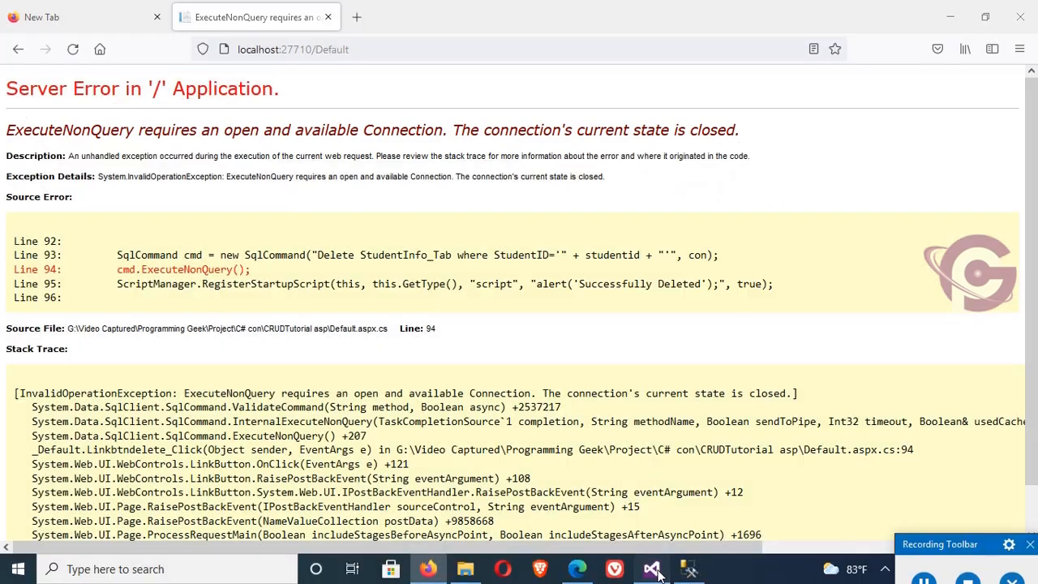
# Step: Insert con.Open(); above the SqlCommand and rerun the page in the browser
pyautogui.click(652, 567)
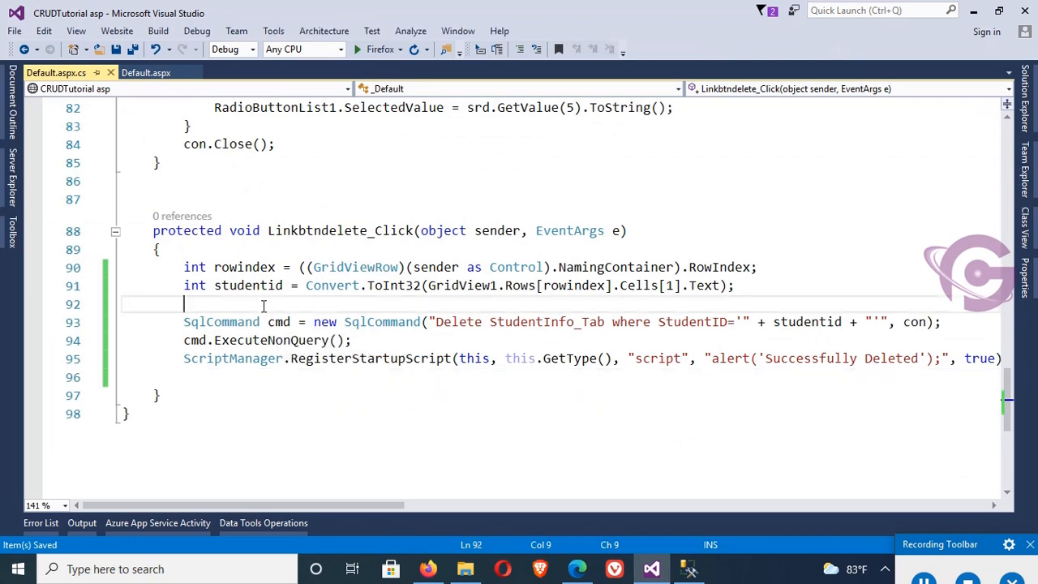
pyautogui.write('con.op')
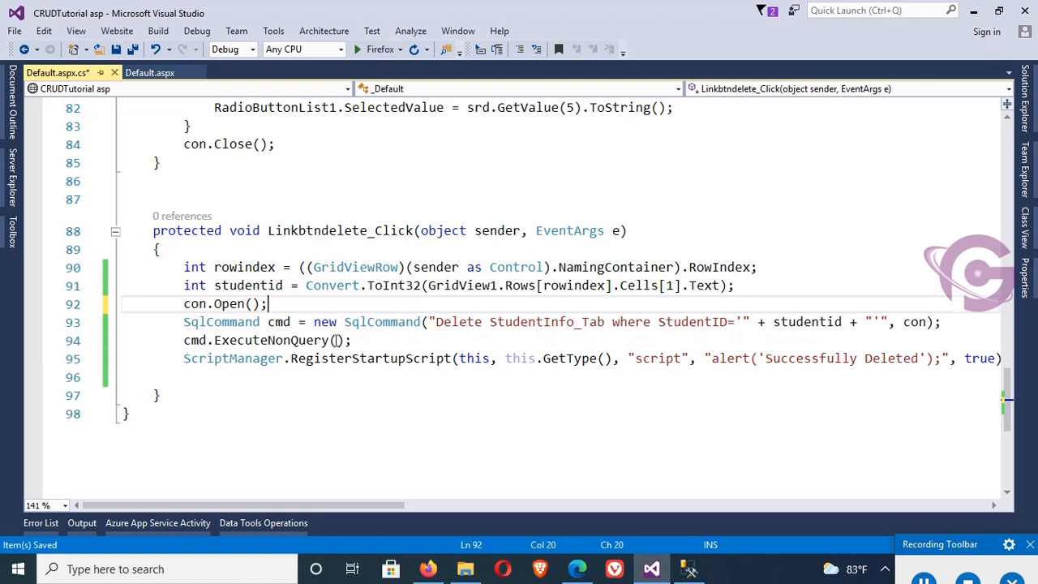
pyautogui.write('con')
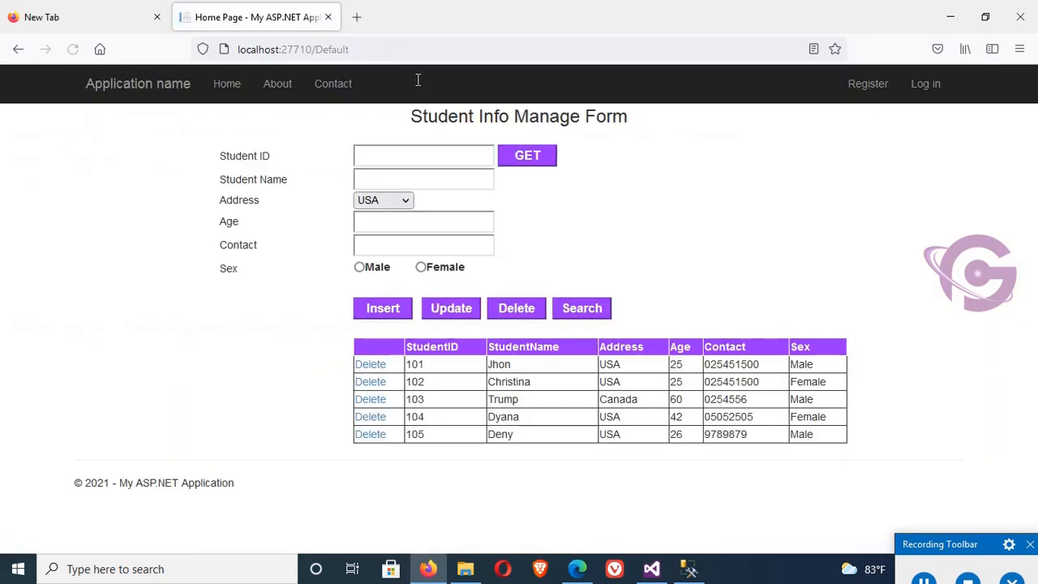
# Step: Delete student 105, dismiss 'Successfully Deleted', and refresh so the grid lists 101–104
pyautogui.click(369, 364)
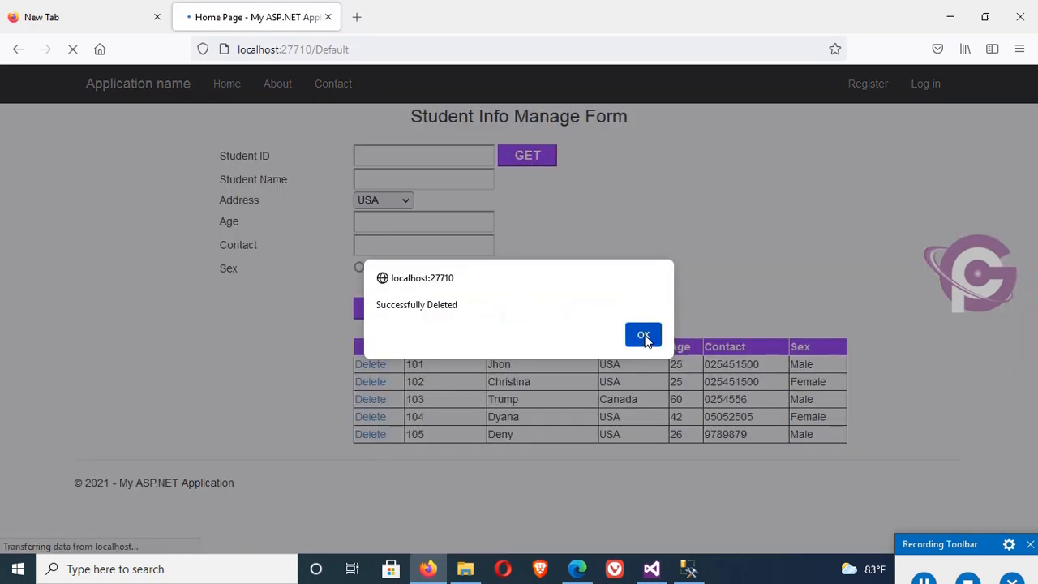
pyautogui.click(642, 334)
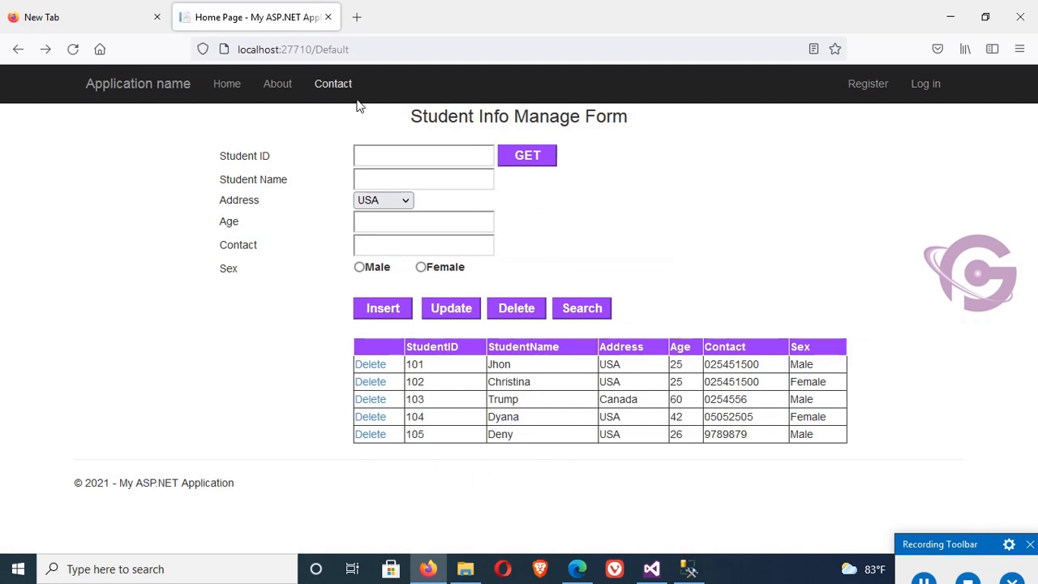
pyautogui.click(370, 434)
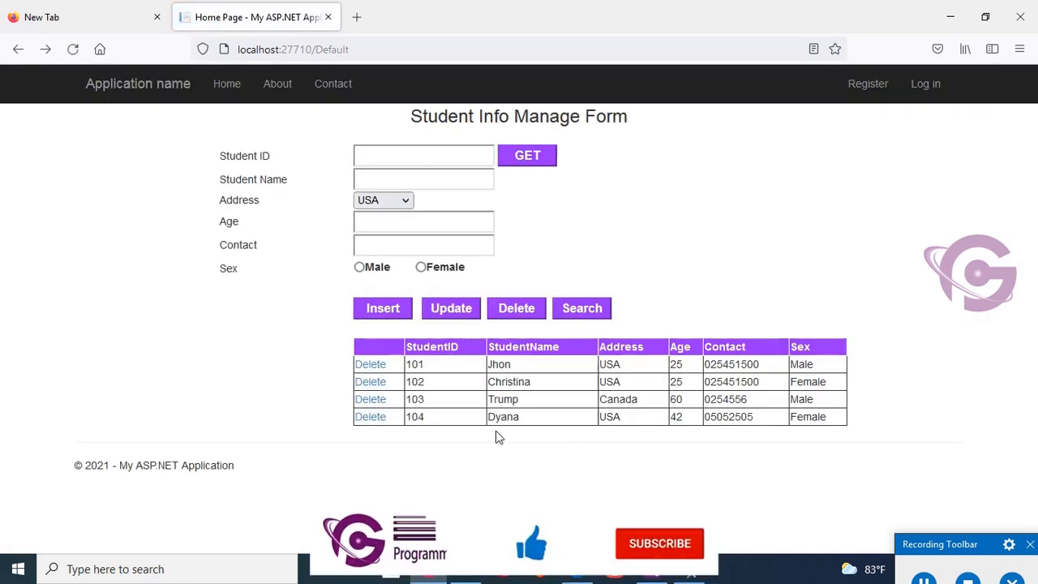
pyautogui.moveTo(576, 438)
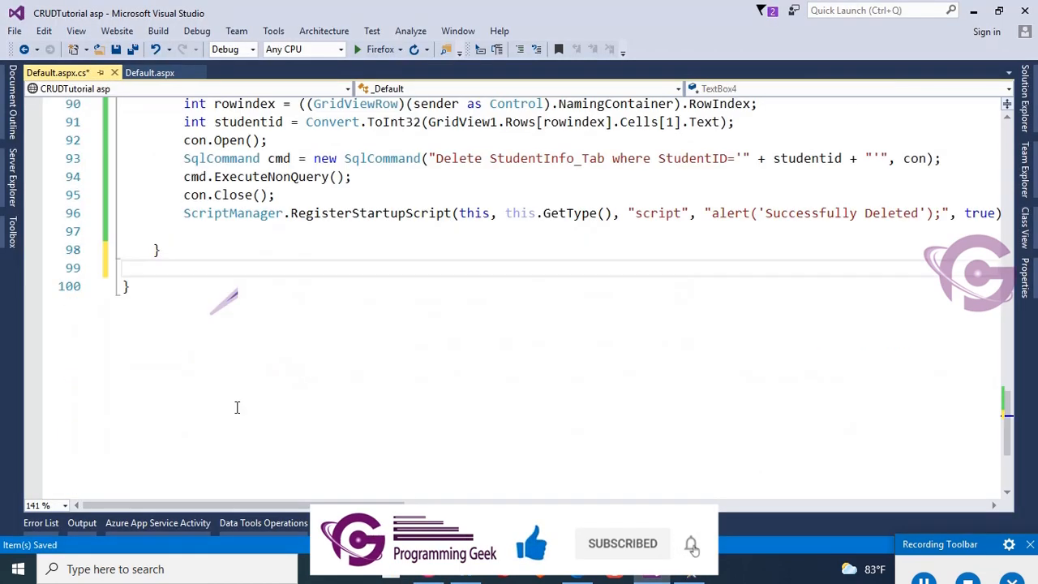
# Step: Write LoadData with a select * from StudentInfo_Tab command wrapped in a SqlDataAdapter
pyautogui.write('void')
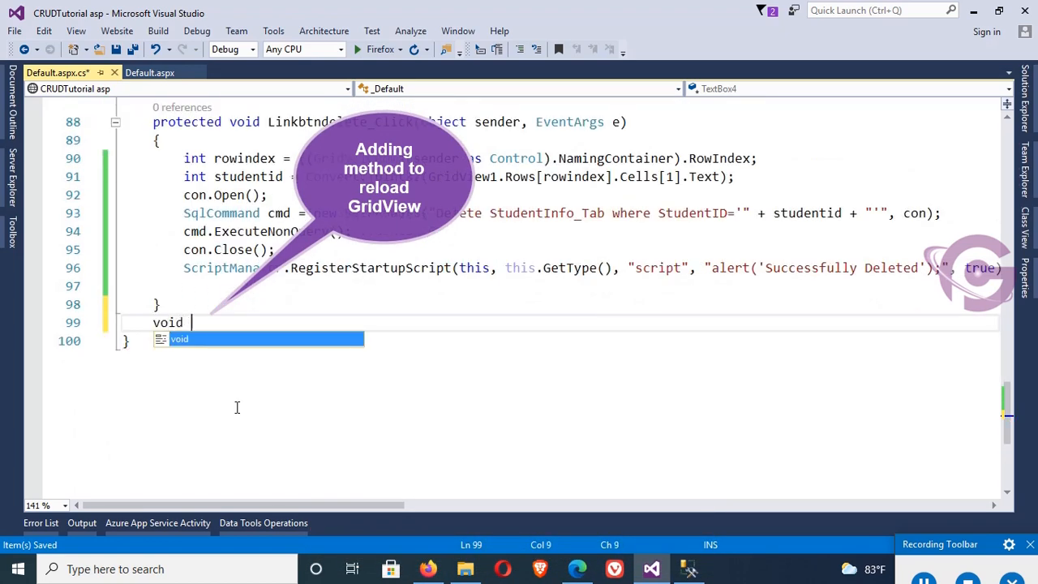
pyautogui.write('LoadData()')
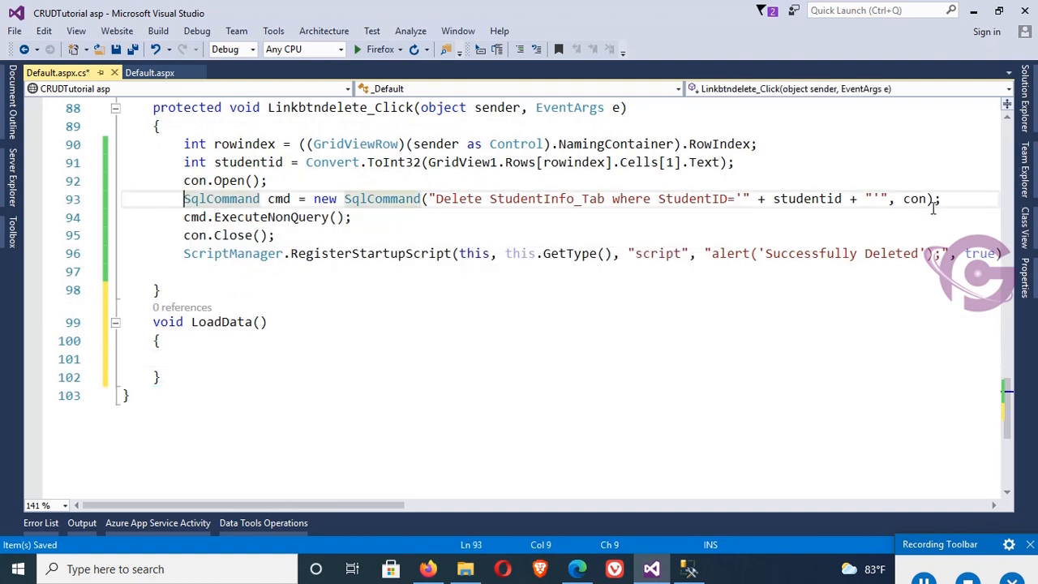
pyautogui.click(256, 358)
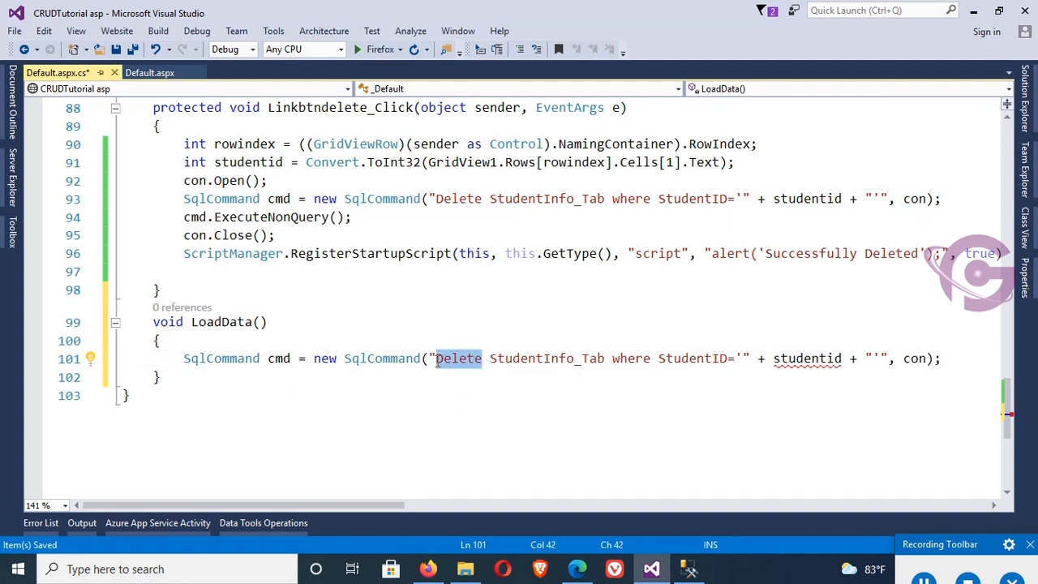
pyautogui.write('select * from')
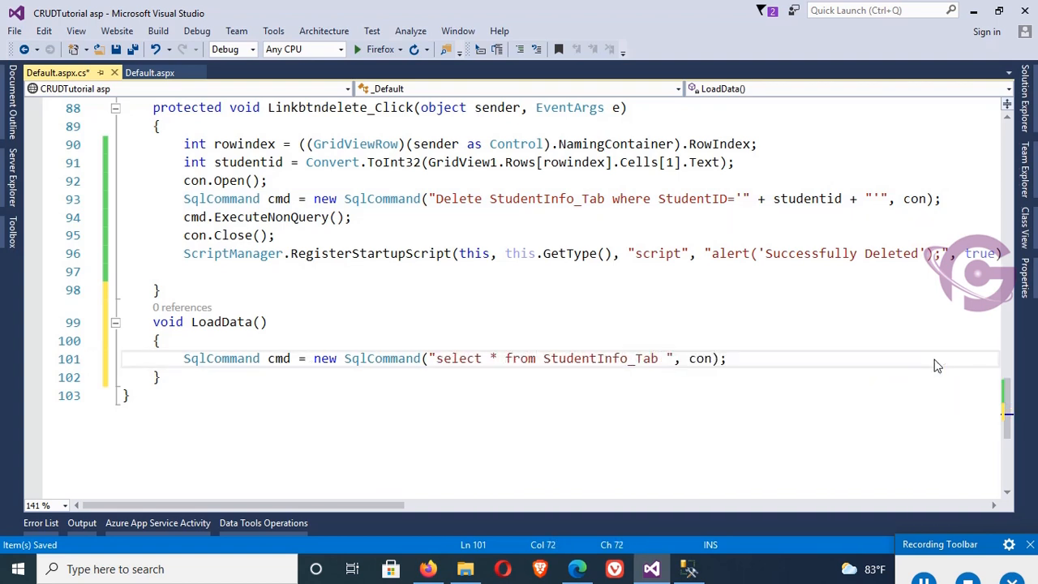
pyautogui.write('SQlda')
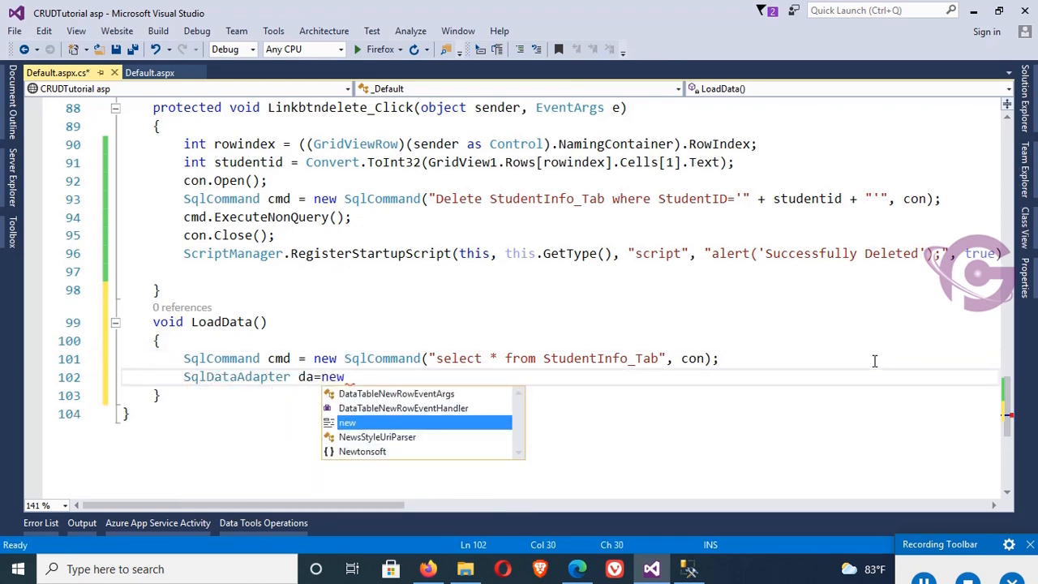
pyautogui.write('SqlDataAdapter(')
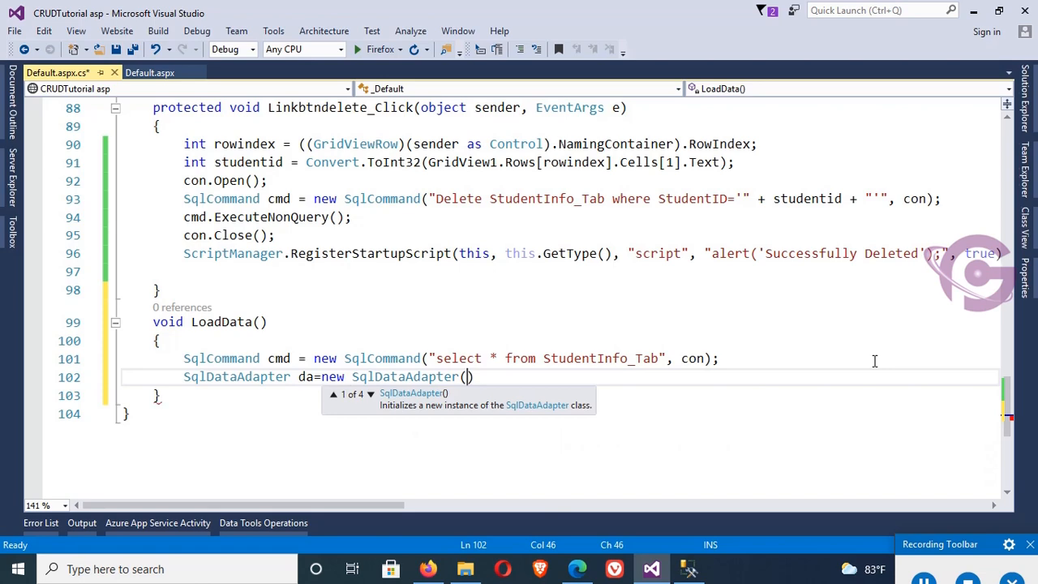
pyautogui.write('cmd)')
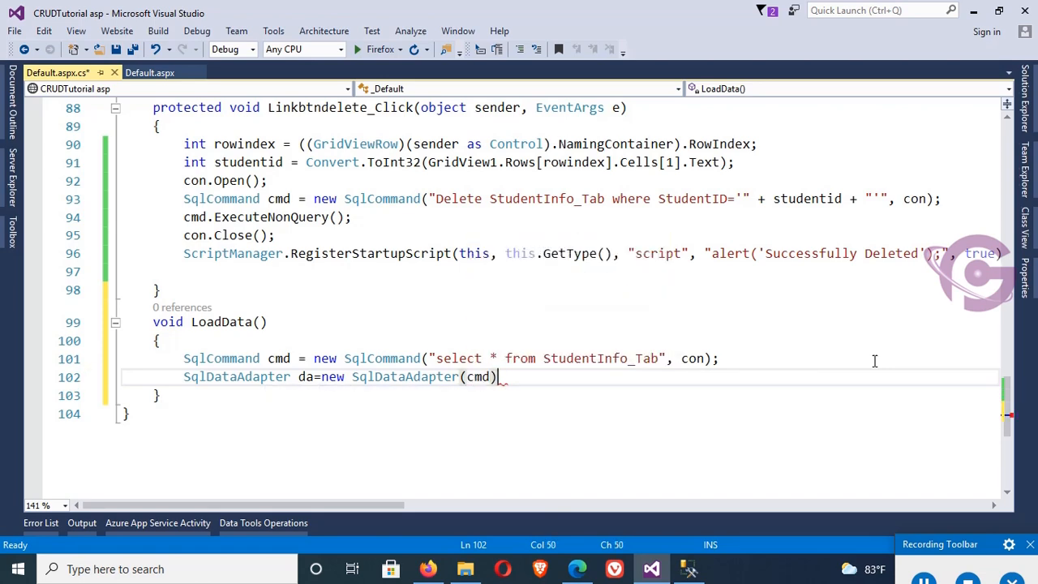
# Step: Fill a DataTable, bind it to GridView1, and call LoadData(); from the delete handler
pyautogui.write('DataTable dt = new DataTable();')
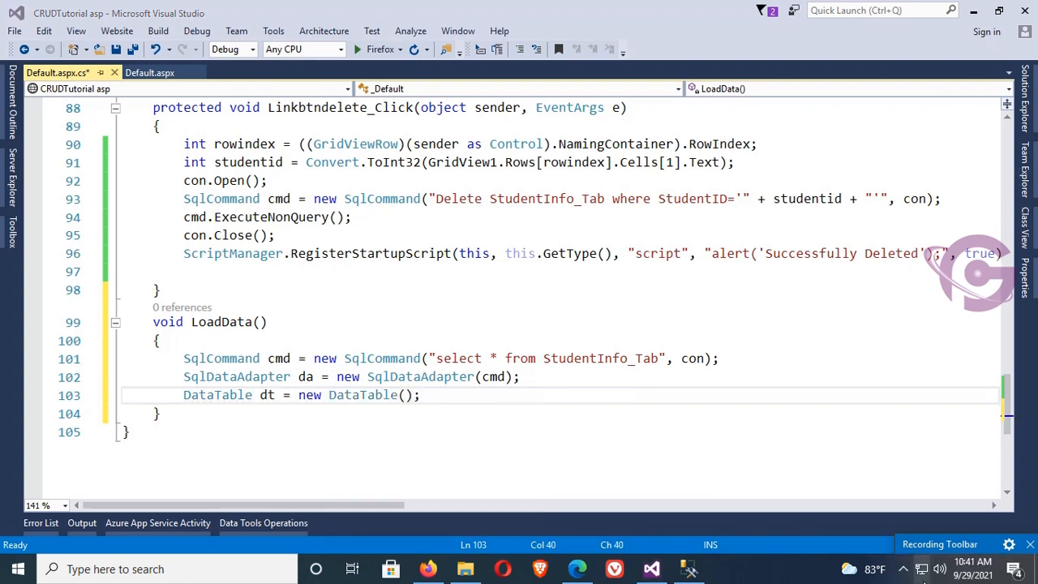
pyautogui.write('da')
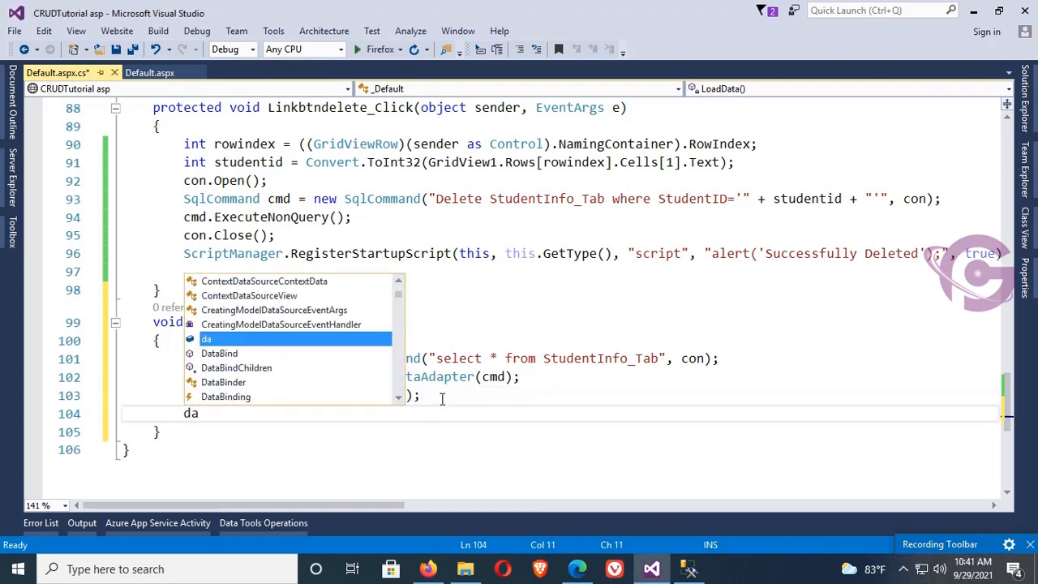
pyautogui.write('.Fill(dt);')
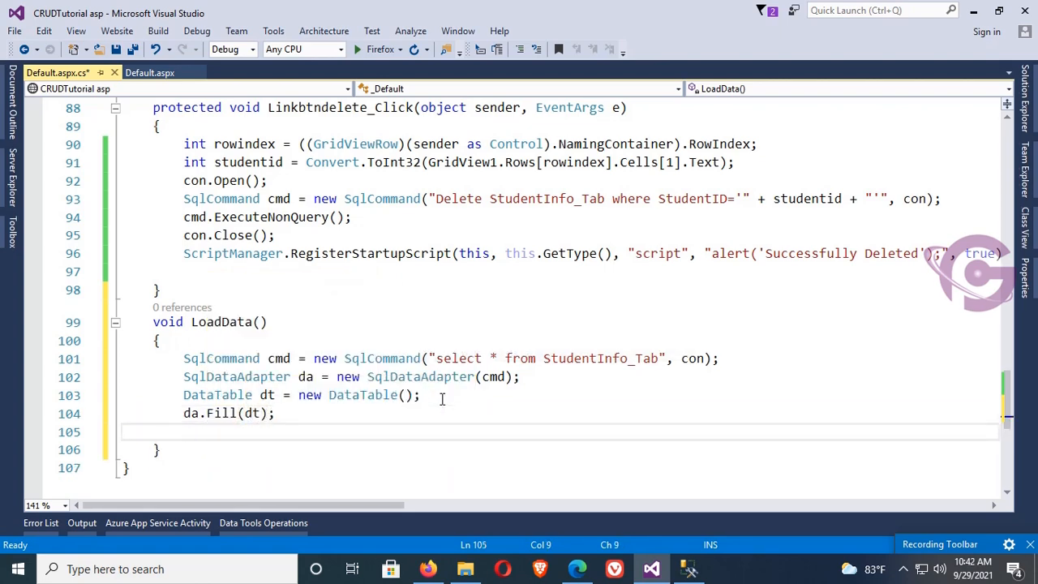
pyautogui.write('GridView1.d')
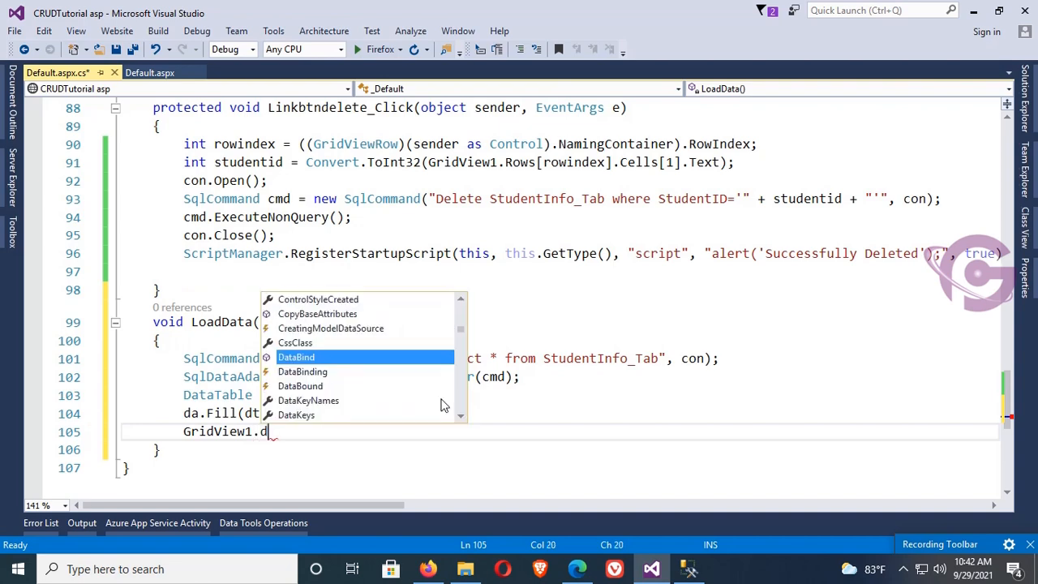
pyautogui.write('ataSource')
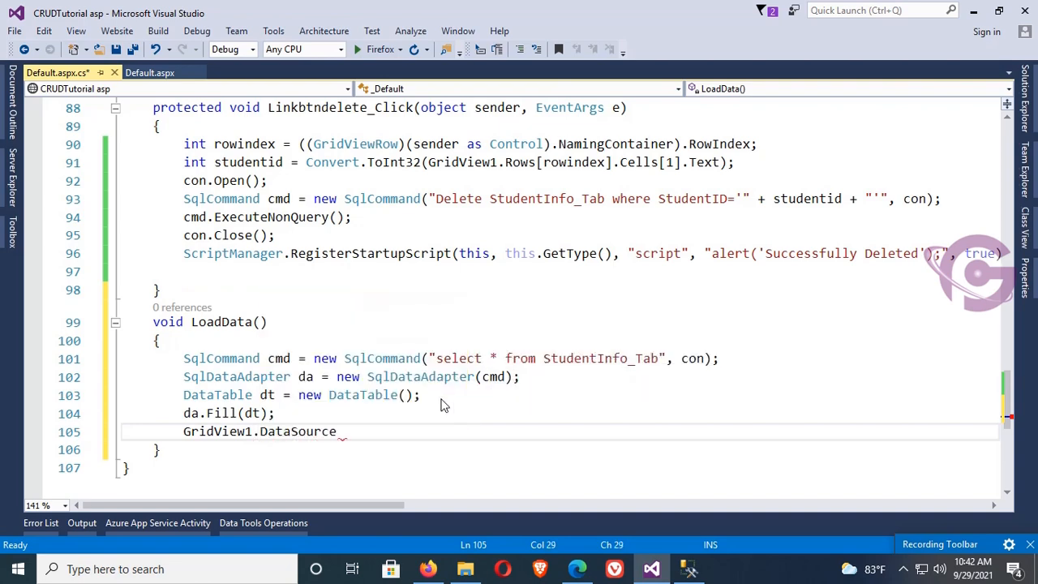
pyautogui.write('= dt;')
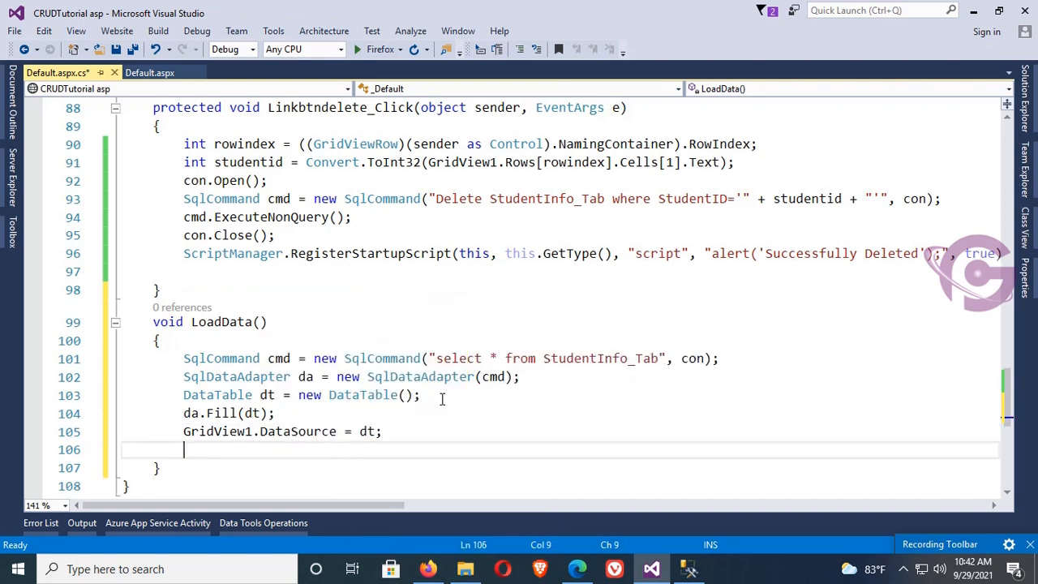
pyautogui.write('GridView1.Datab')
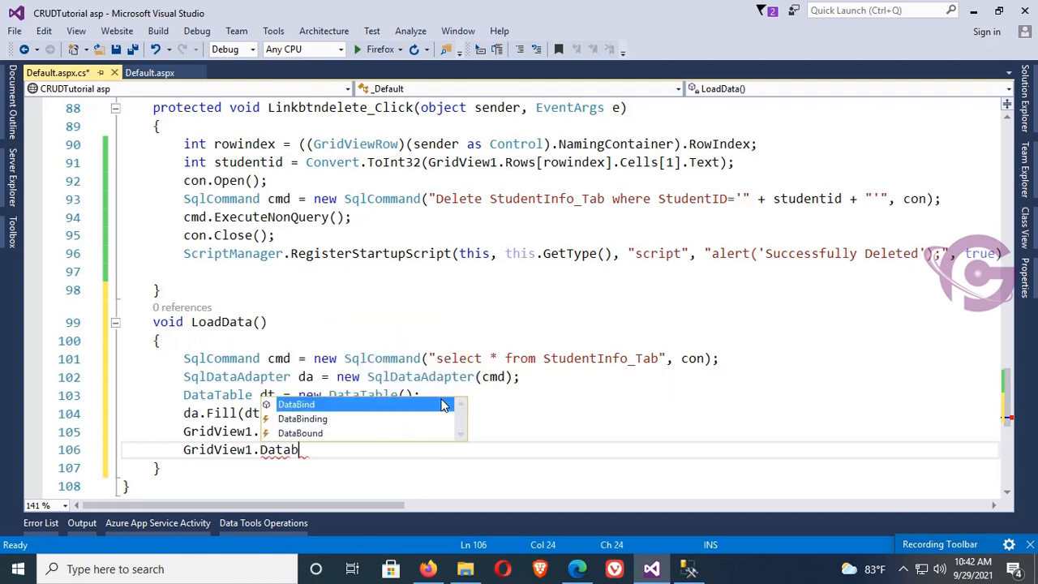
pyautogui.press('Tab')
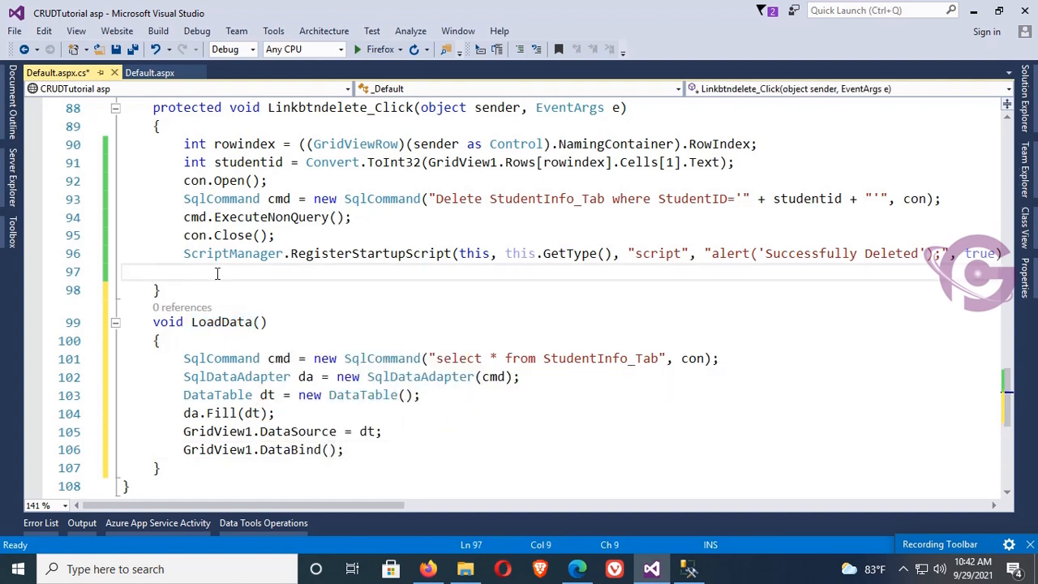
pyautogui.write('LoadData();')
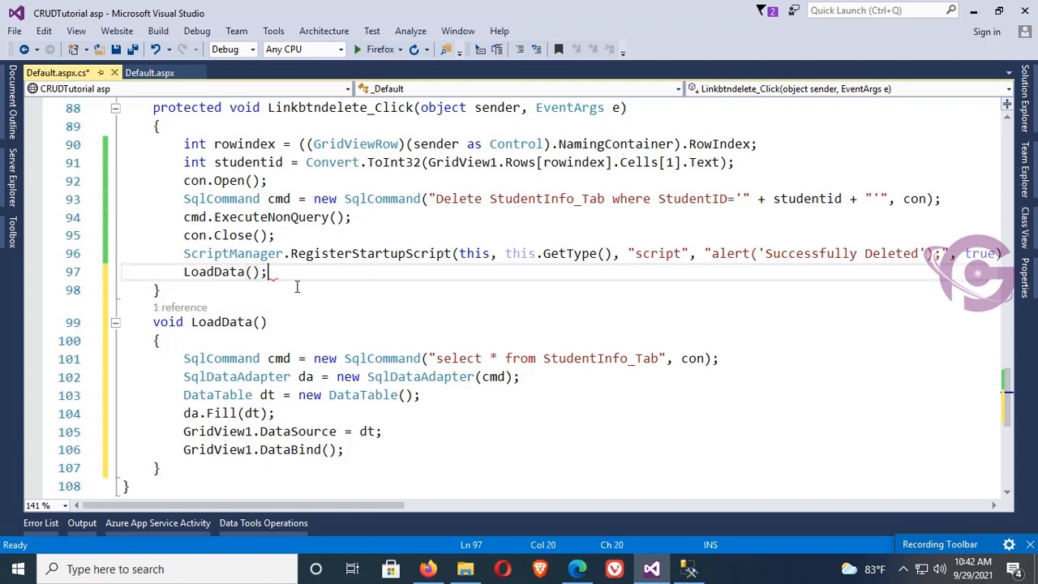
pyautogui.moveTo(235, 253)
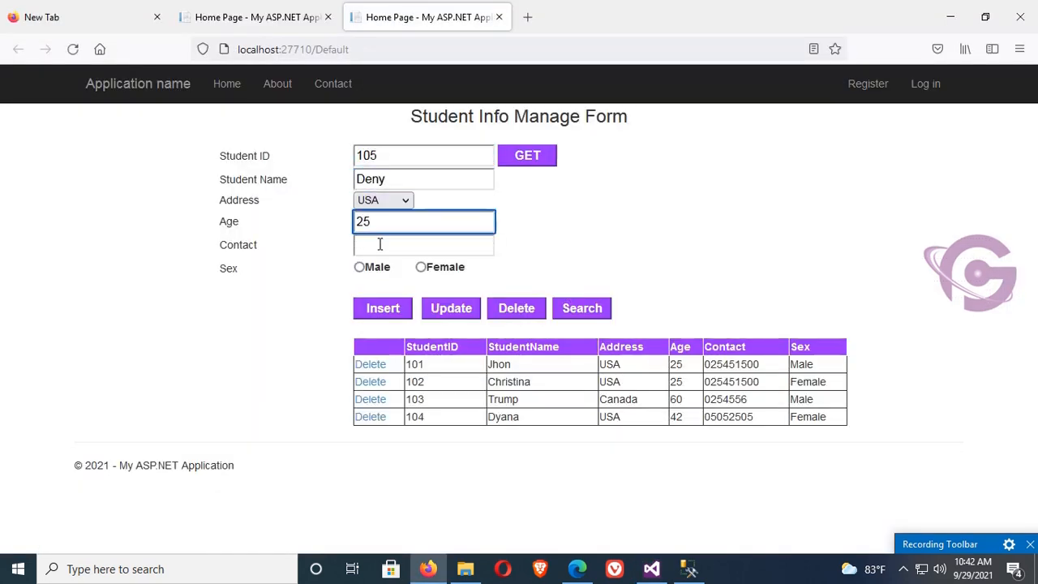
# Step: Insert student 105 Deny with contact 165 and Male, then dismiss the confirmation
pyautogui.click(383, 309)
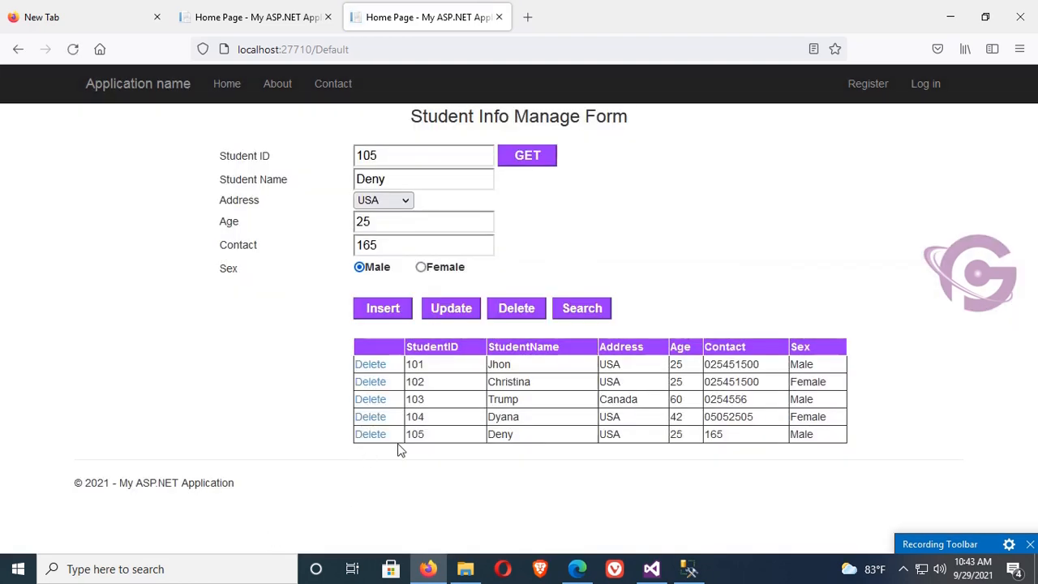
pyautogui.click(370, 435)
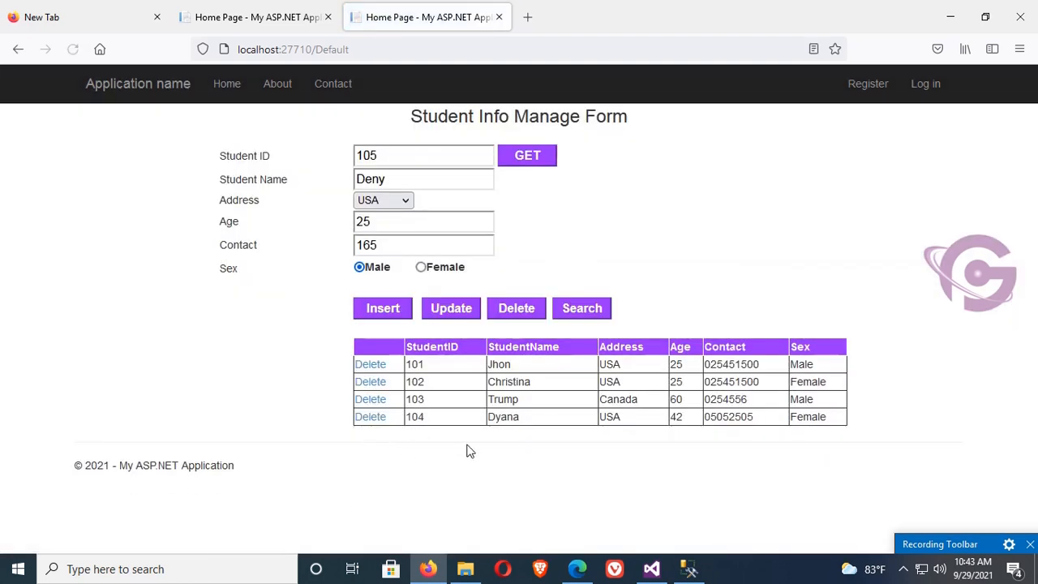
pyautogui.click(383, 308)
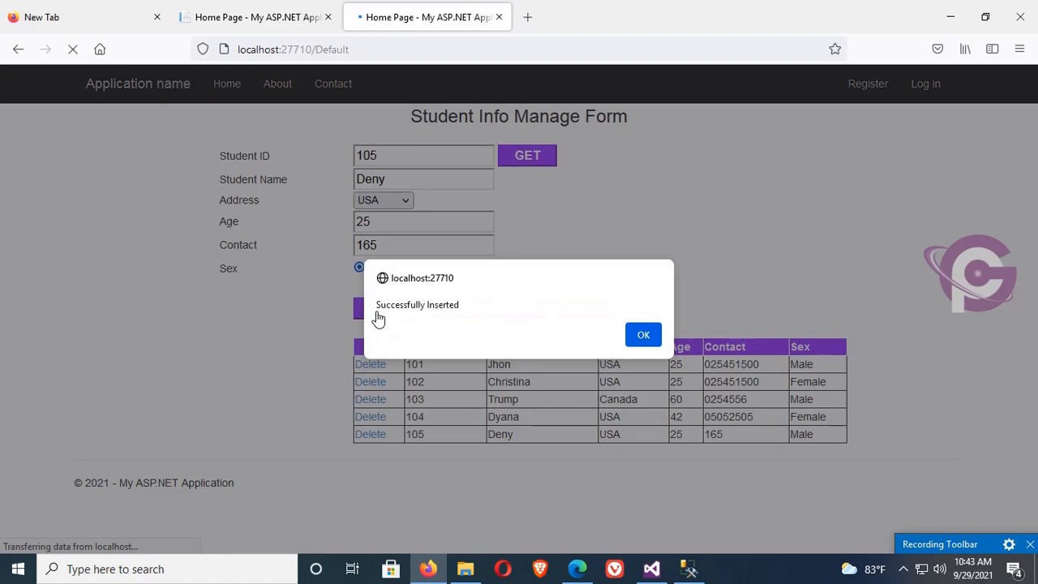
pyautogui.click(642, 334)
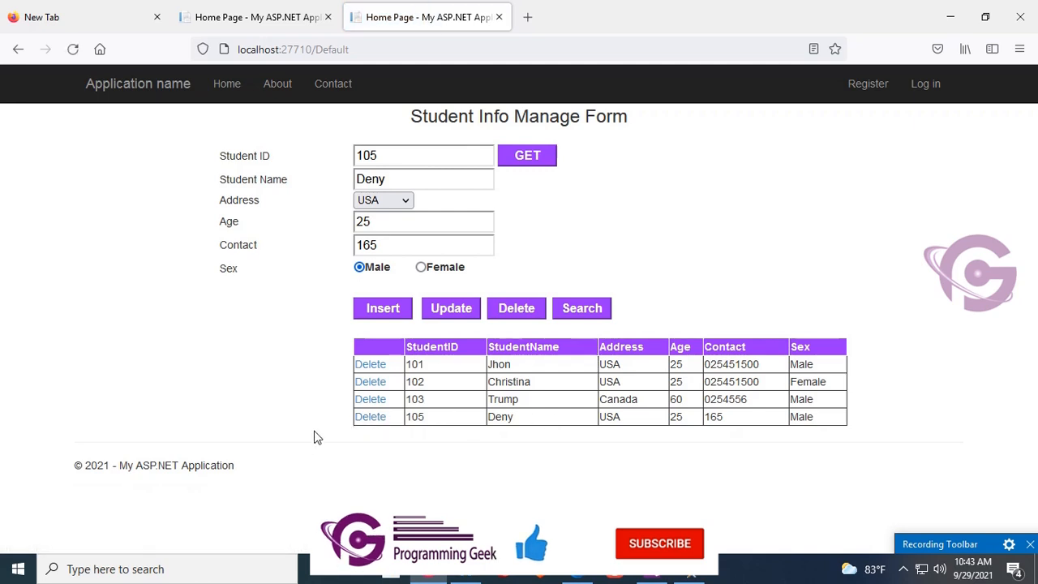
# Step: Delete rows 104 and 105 so the grid refreshes to 101–103, then return to Visual Studio
pyautogui.click(370, 416)
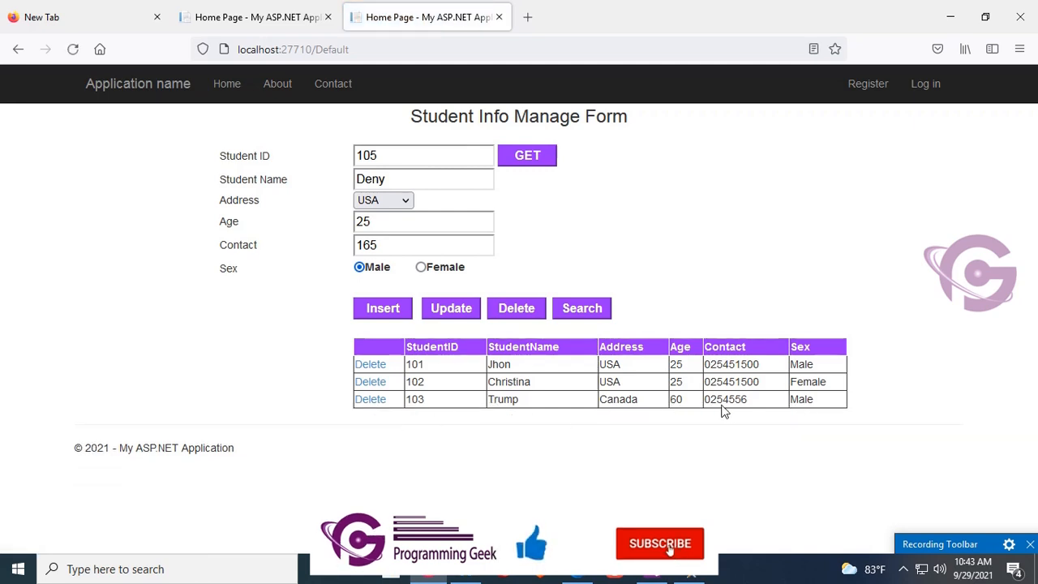
pyautogui.click(659, 542)
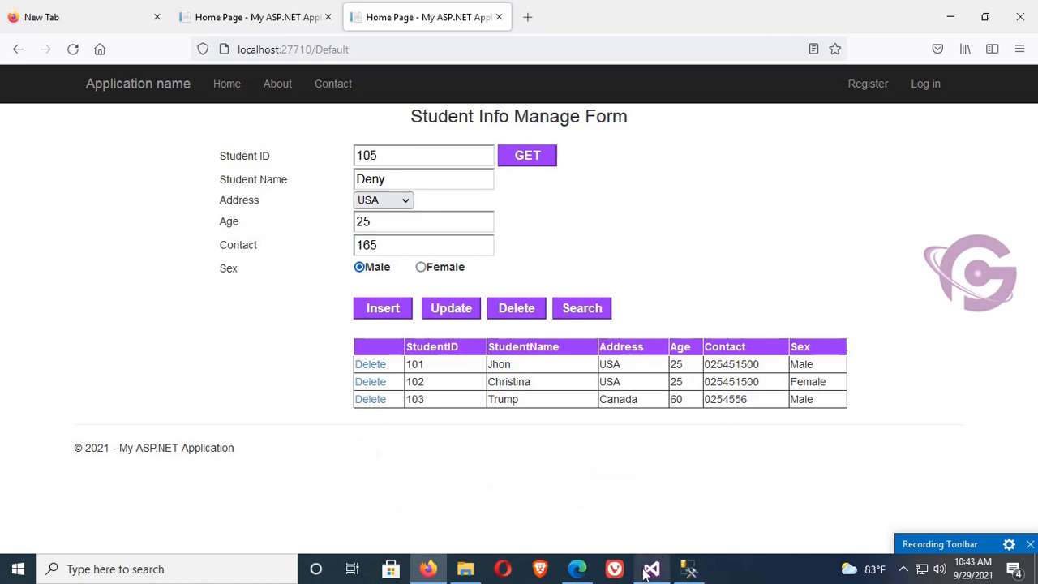
pyautogui.click(652, 568)
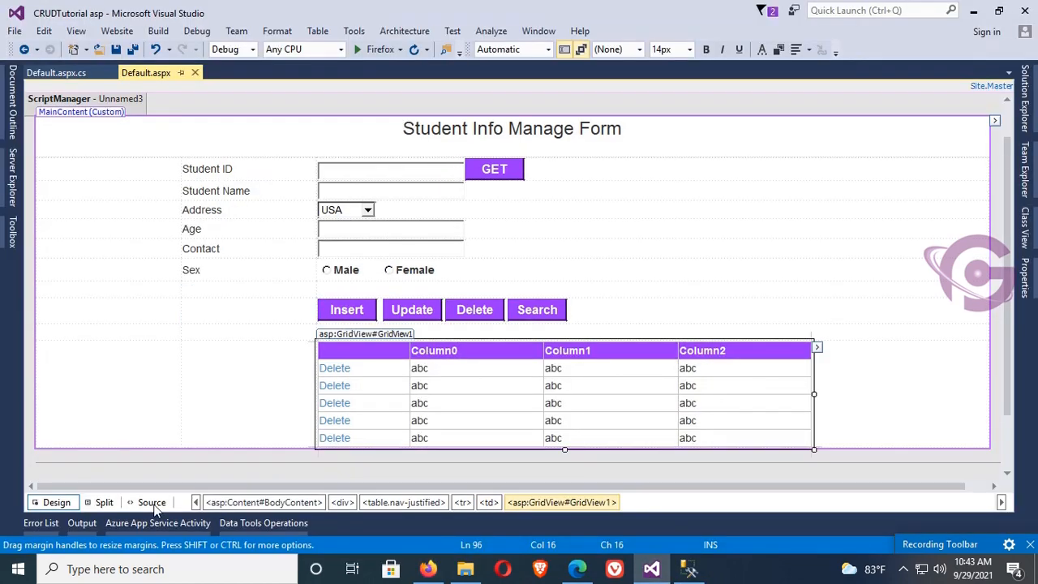
# Step: Give Linkbtndelete an OnClientClick of return confirm('Are you sure to delete?');
pyautogui.click(152, 503)
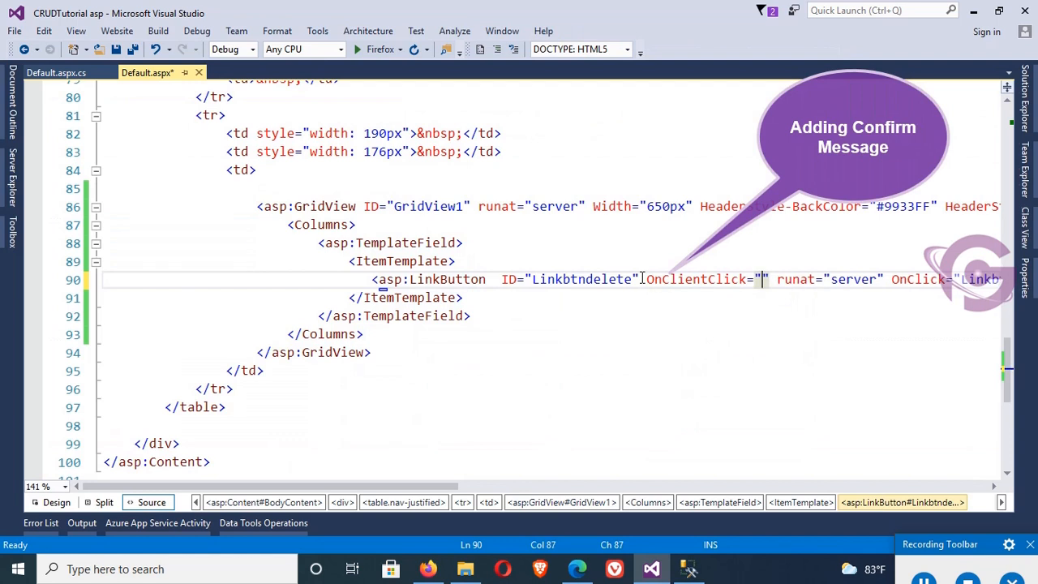
pyautogui.write('return confirm("')
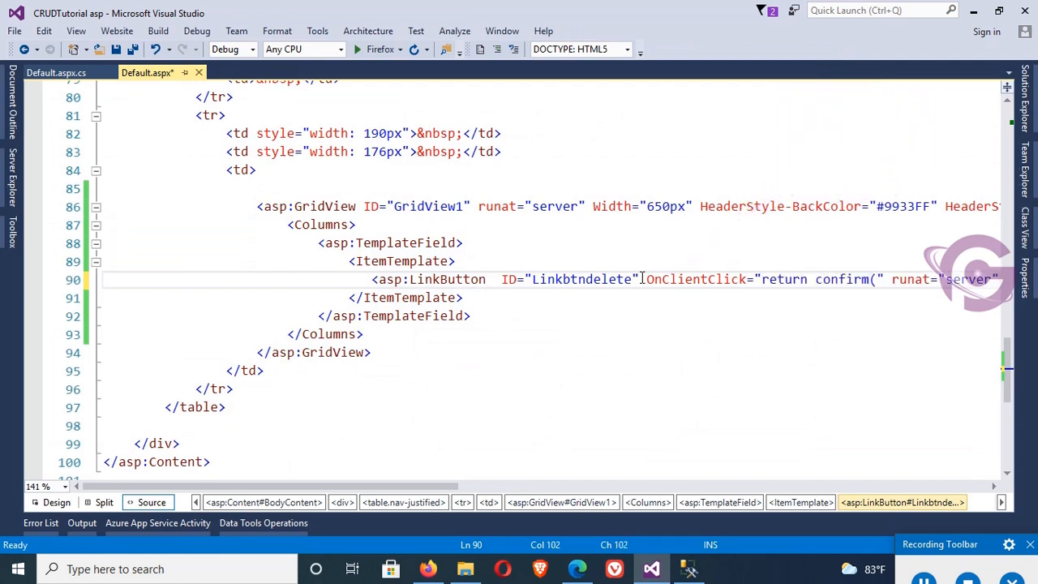
pyautogui.write("A');")
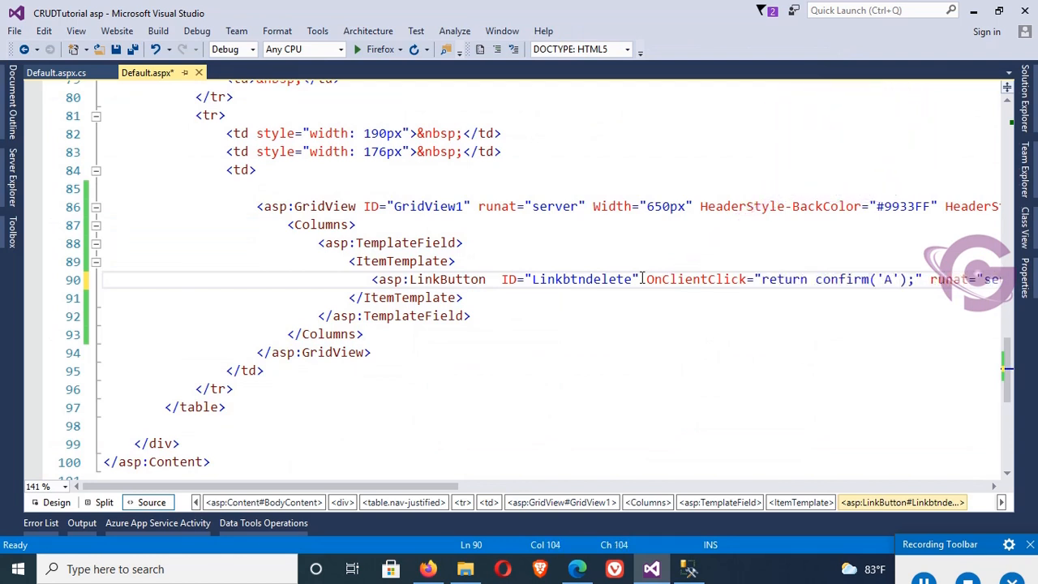
pyautogui.write('re you sure to delete?')
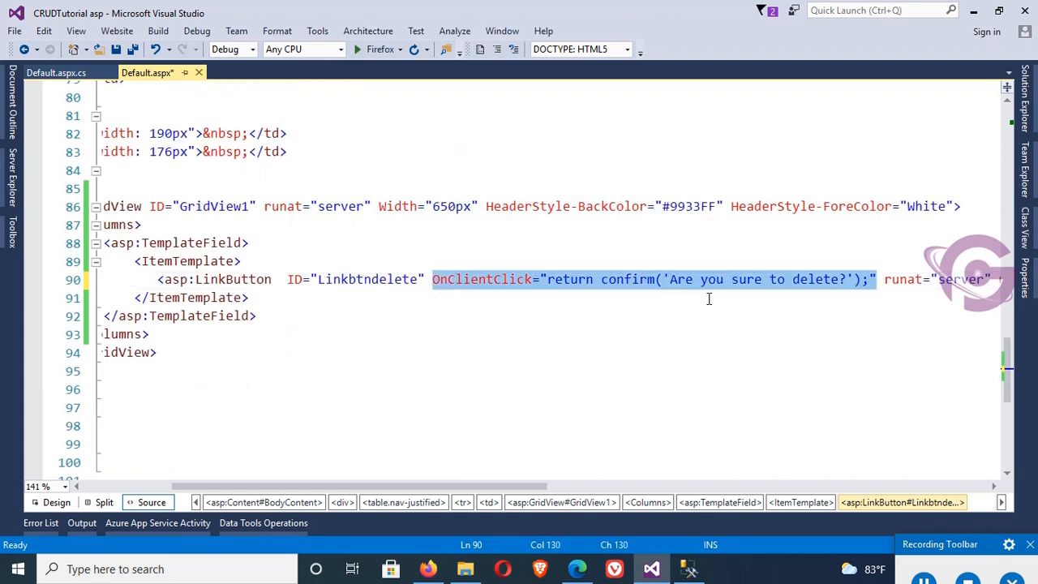
pyautogui.click(256, 314)
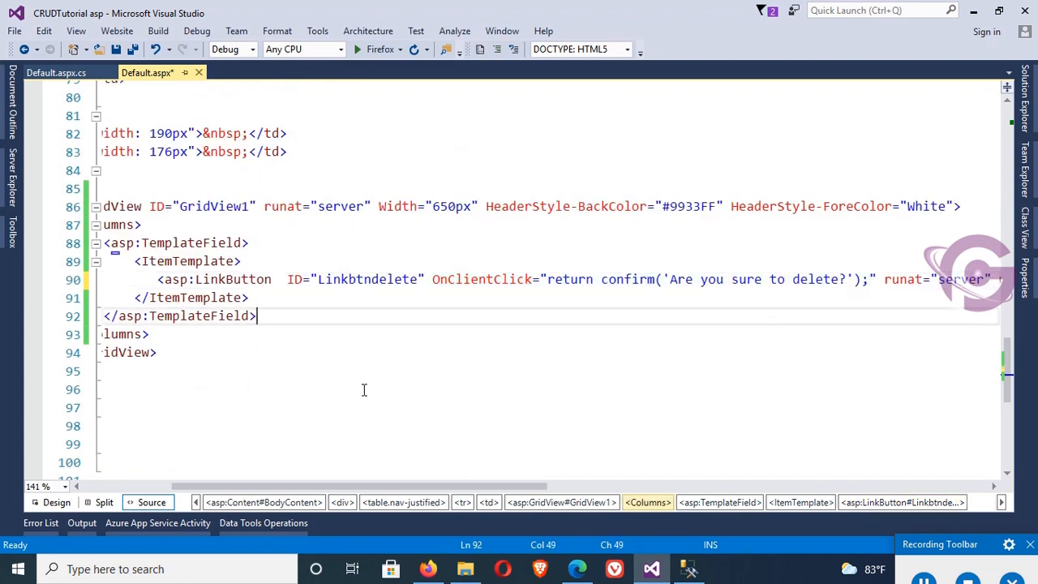
pyautogui.click(51, 503)
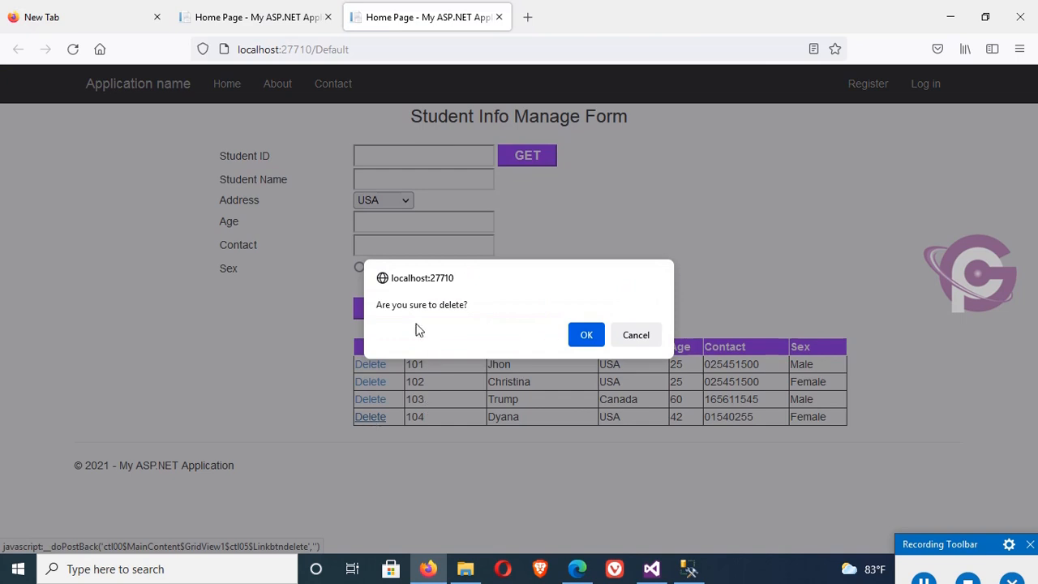
# Step: Cancel one delete prompt, then confirm deleting student 101 and request deletion again
pyautogui.click(635, 335)
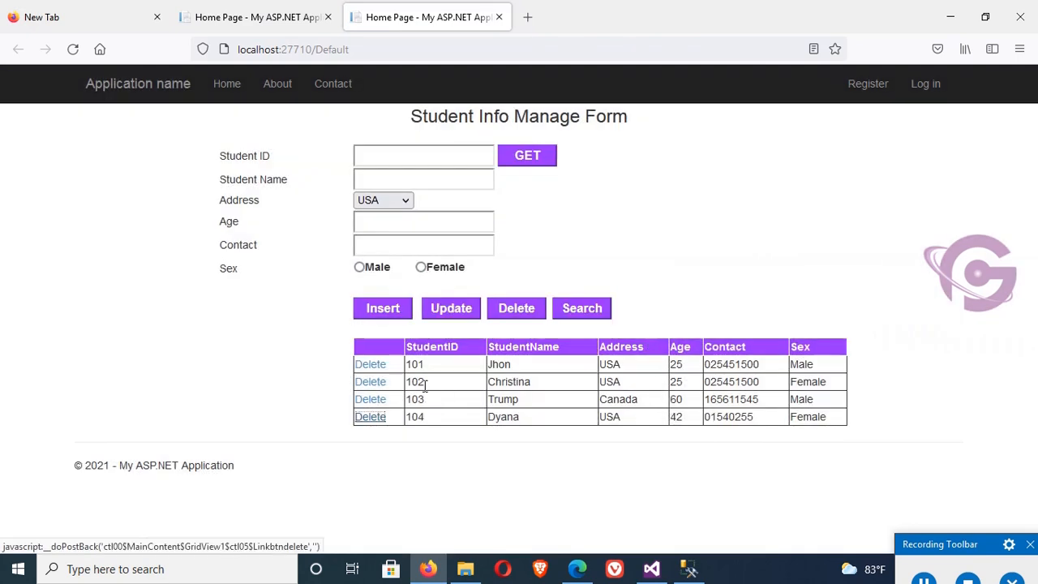
pyautogui.click(370, 363)
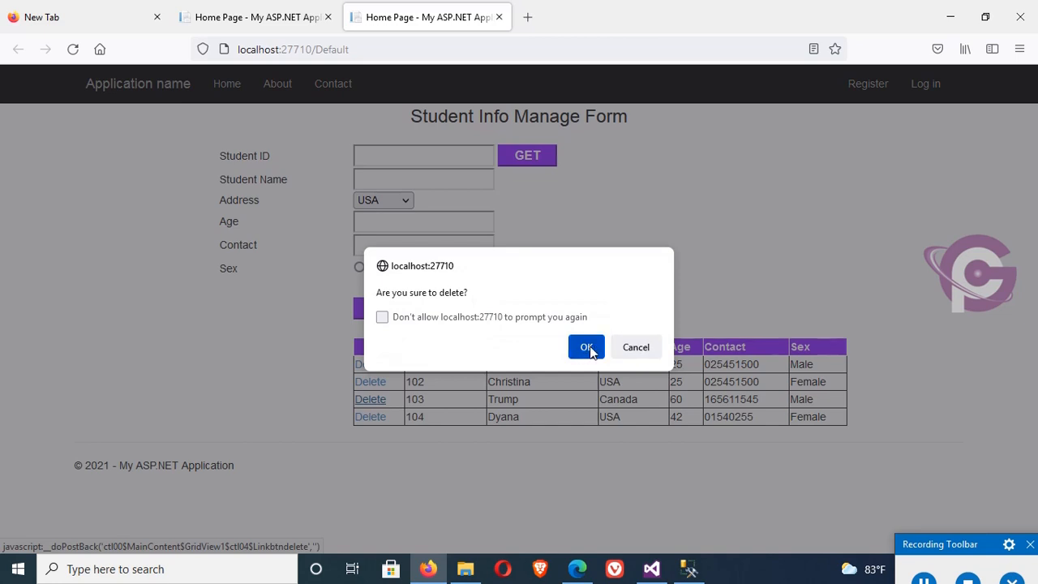
pyautogui.click(586, 348)
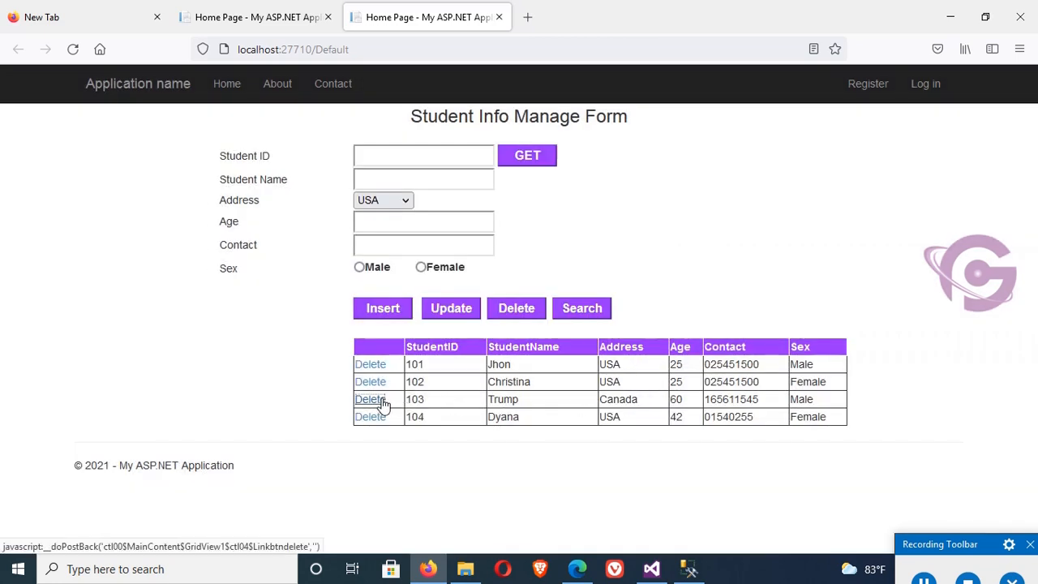
pyautogui.click(370, 399)
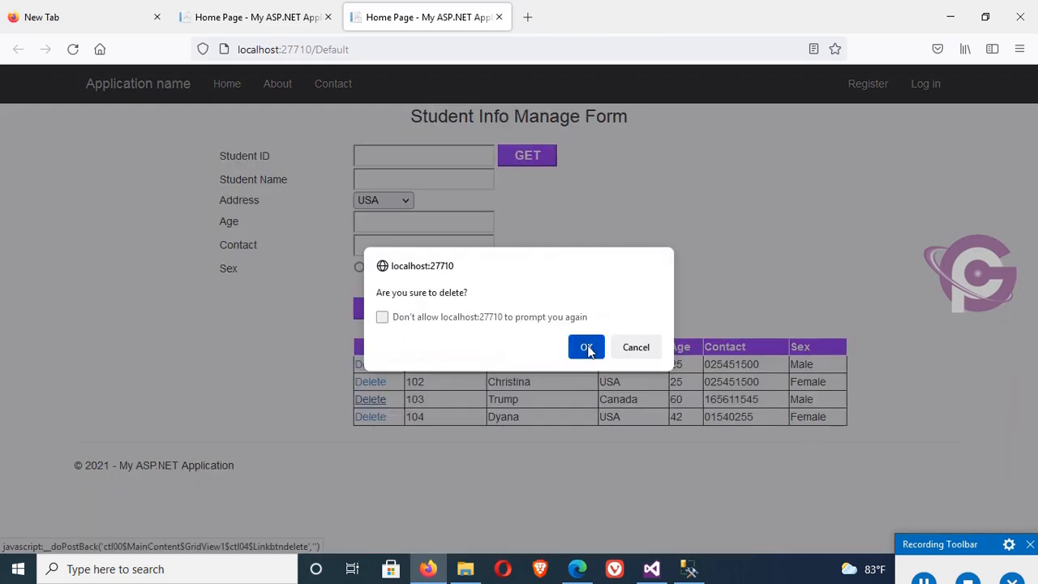